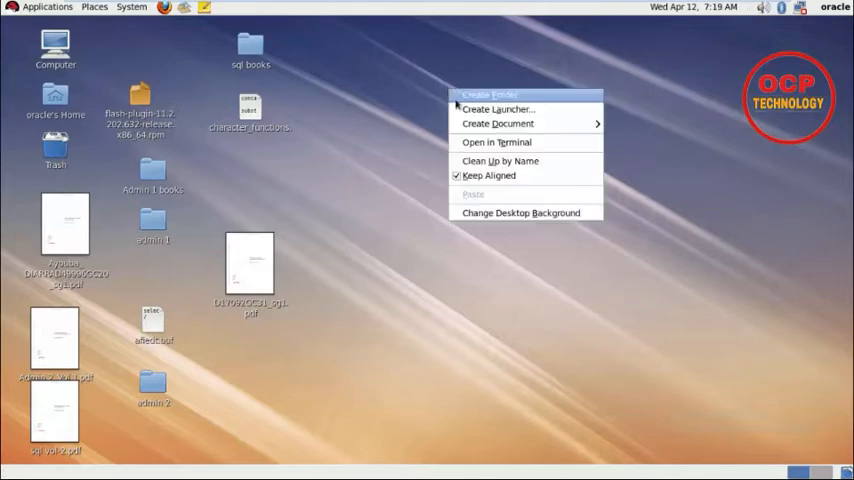
# Start a terminal and launch SQL*Plus connected as sys/sys as sysdba
pyautogui.click(496, 142)
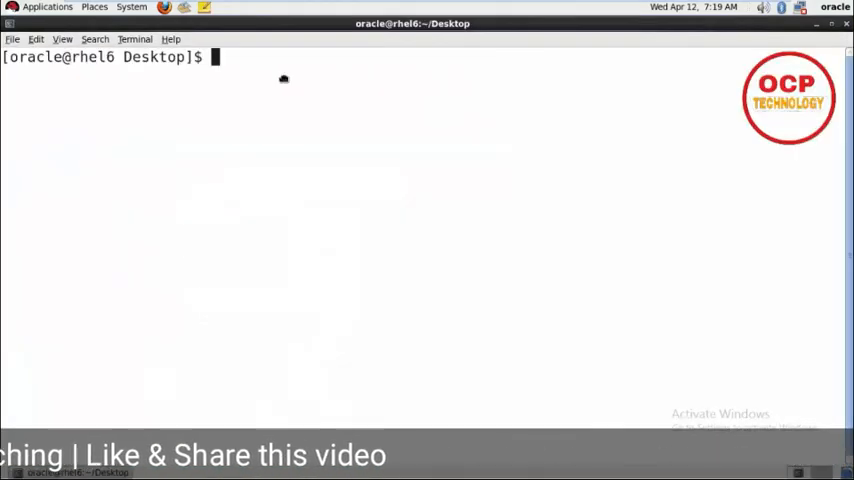
pyautogui.write('sqlp')
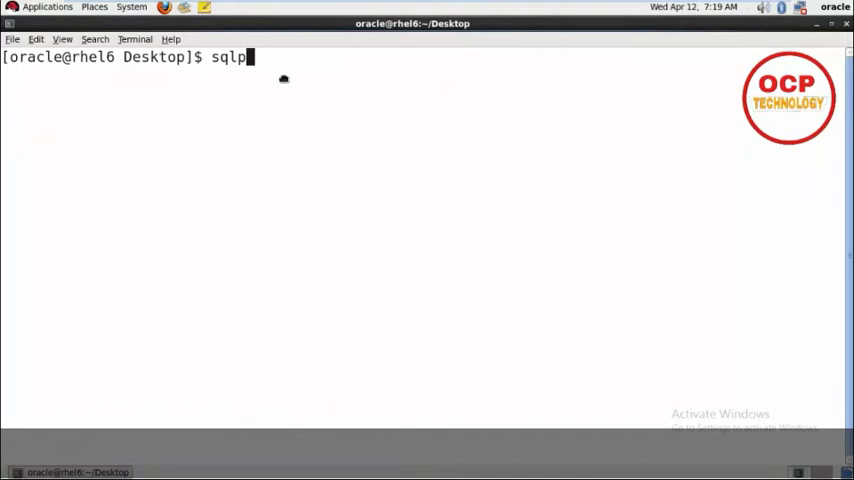
pyautogui.write('lus sys/')
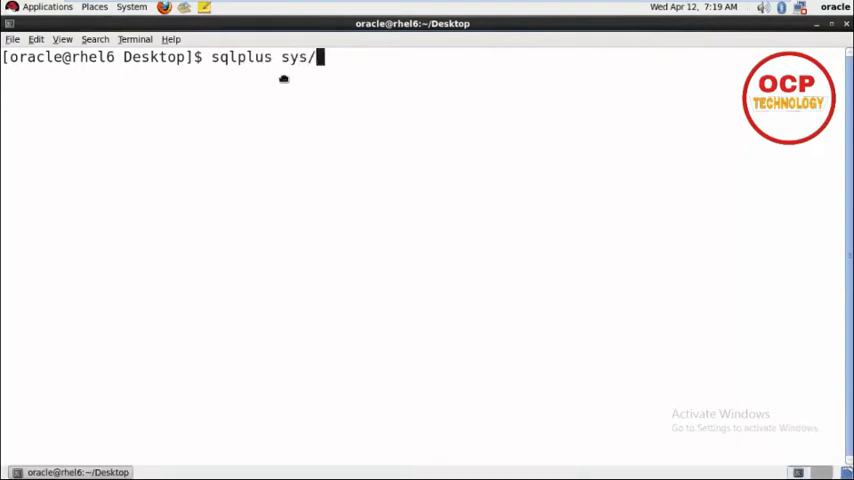
pyautogui.write('sys as sysdba')
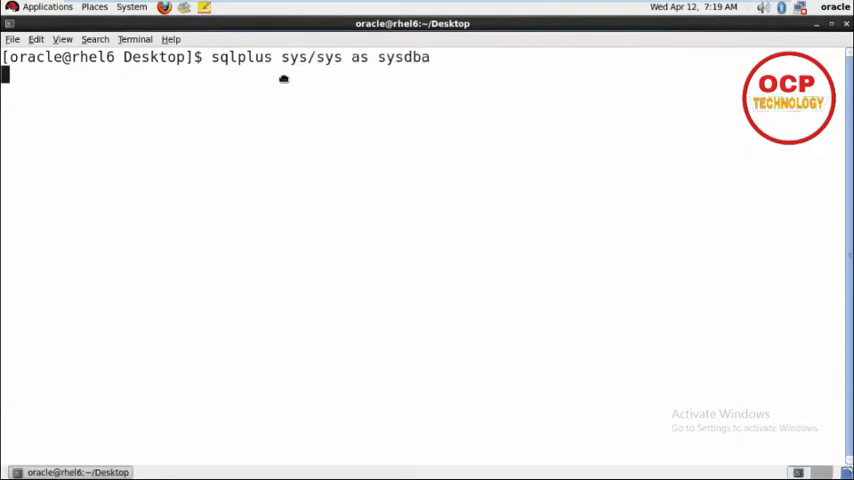
pyautogui.press('Return')
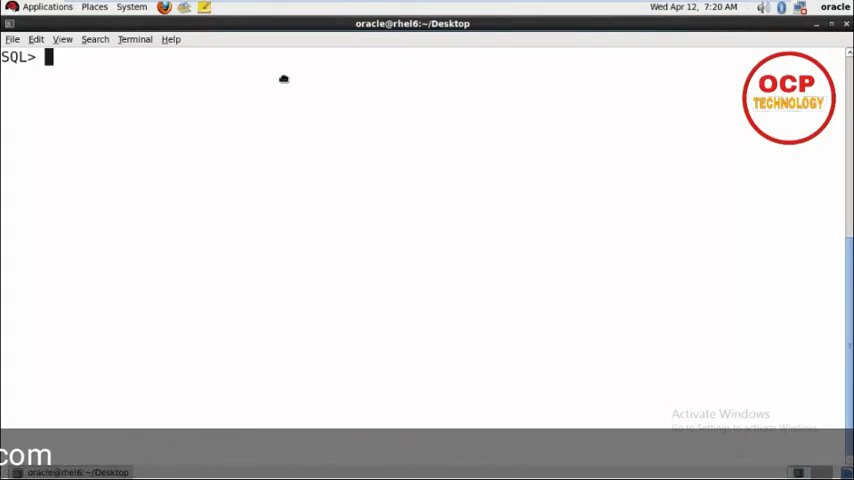
# Describe v$tablespace to show its columns
pyautogui.write('select')
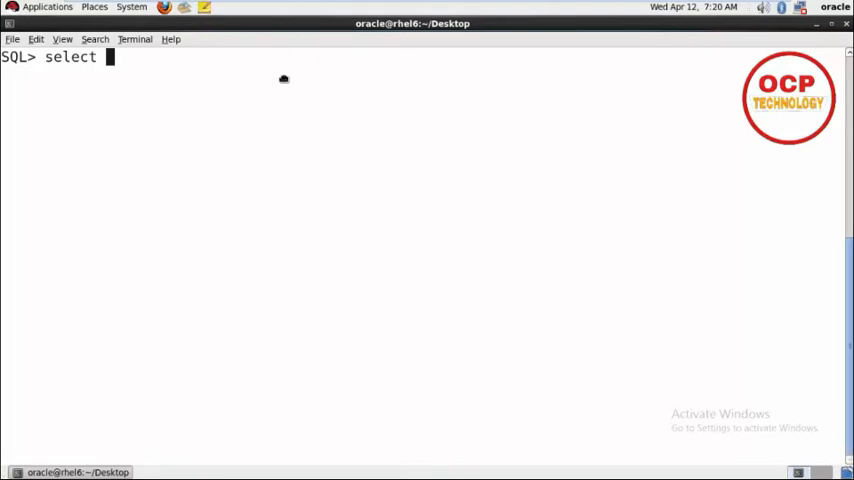
pyautogui.write('desc')
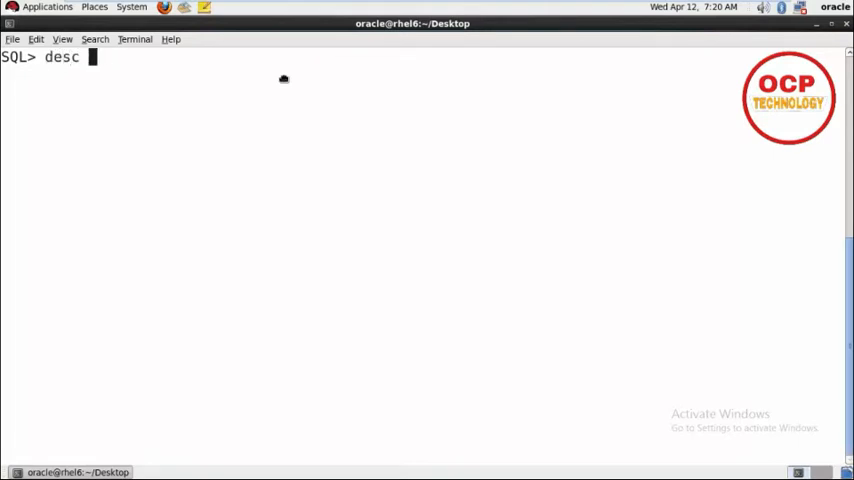
pyautogui.write('v')
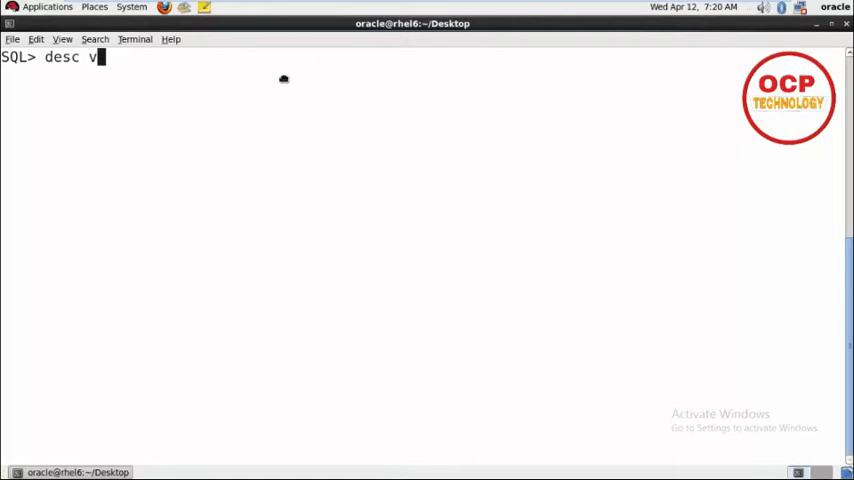
pyautogui.write('$tablespac')
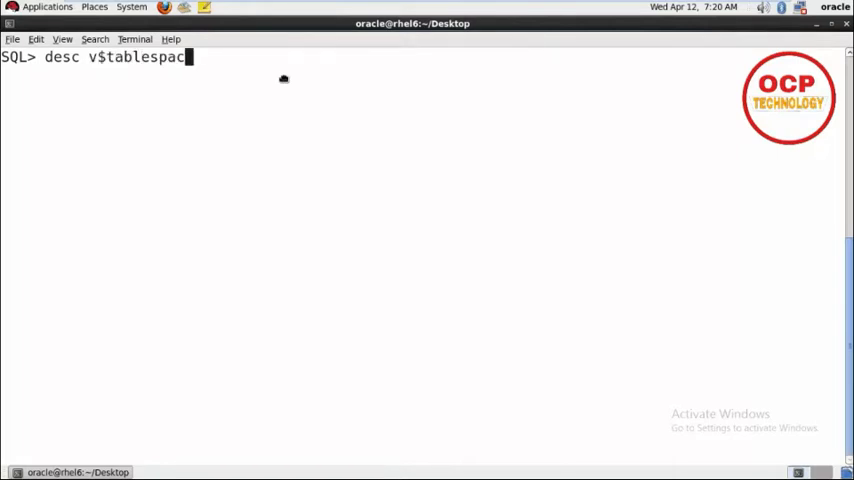
pyautogui.press('Return')
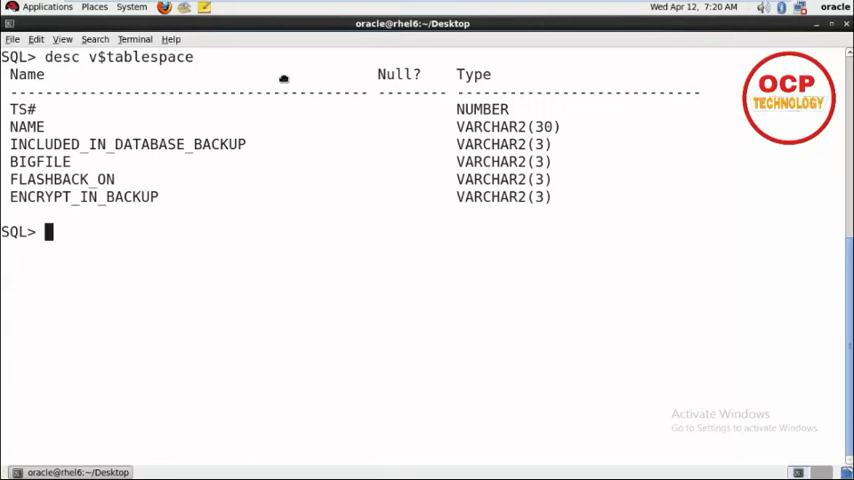
pyautogui.press('Return')
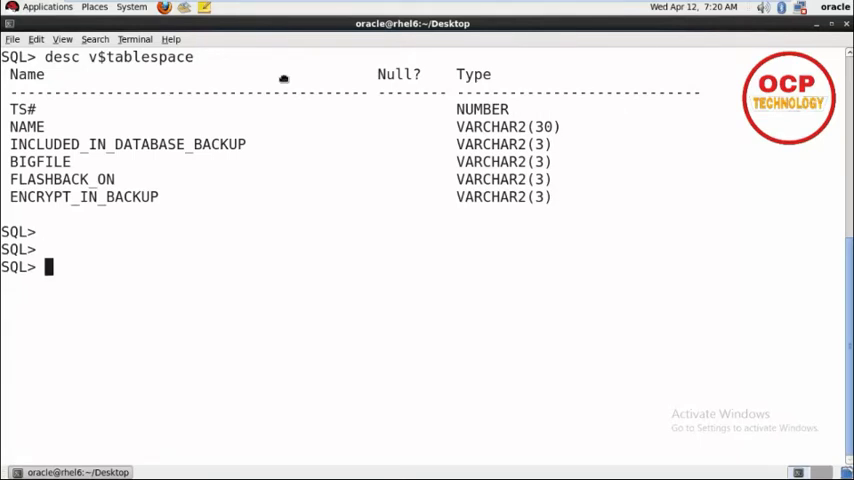
# List ts# and name from v$tablespace, showing the six tablespaces, then begin cle scr
pyautogui.write('select')
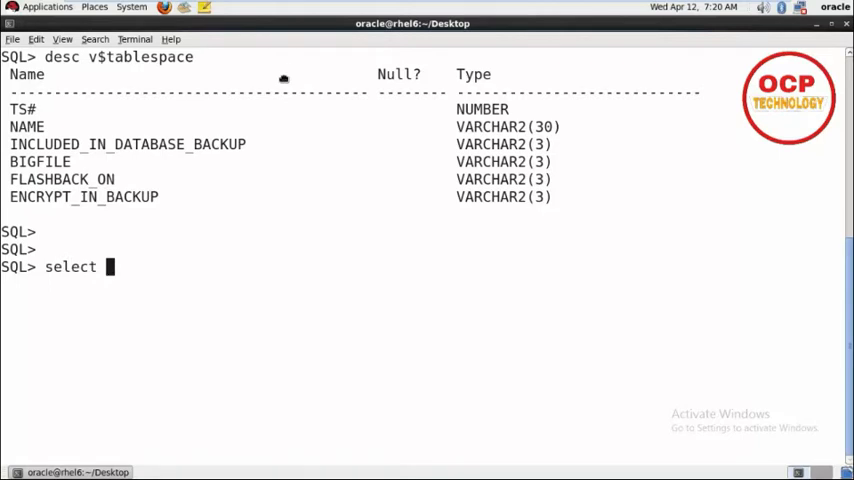
pyautogui.write('ts#')
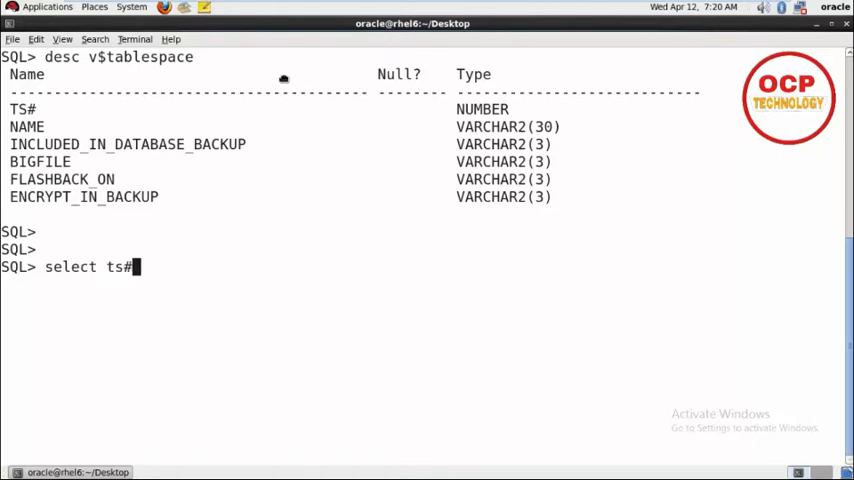
pyautogui.write(',')
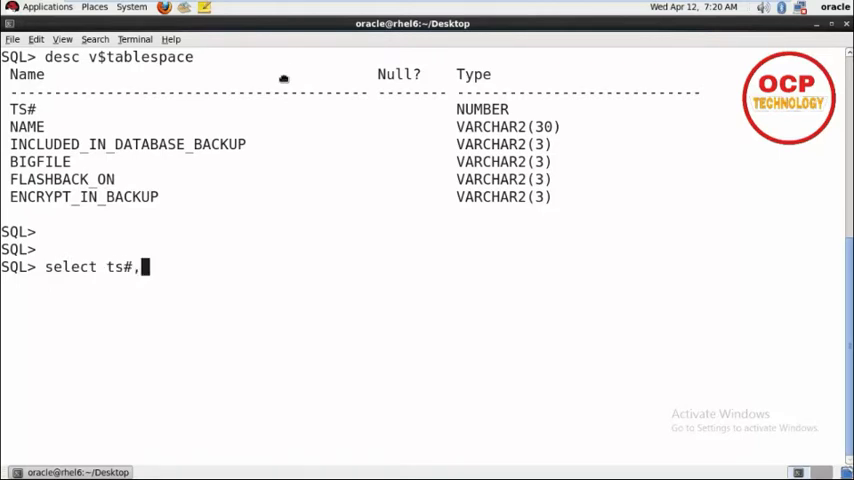
pyautogui.write('name from v$tablespac')
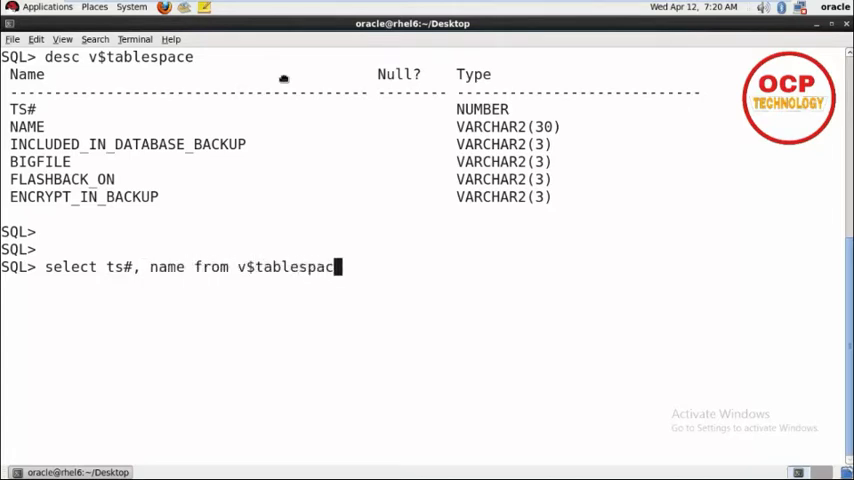
pyautogui.press('Return')
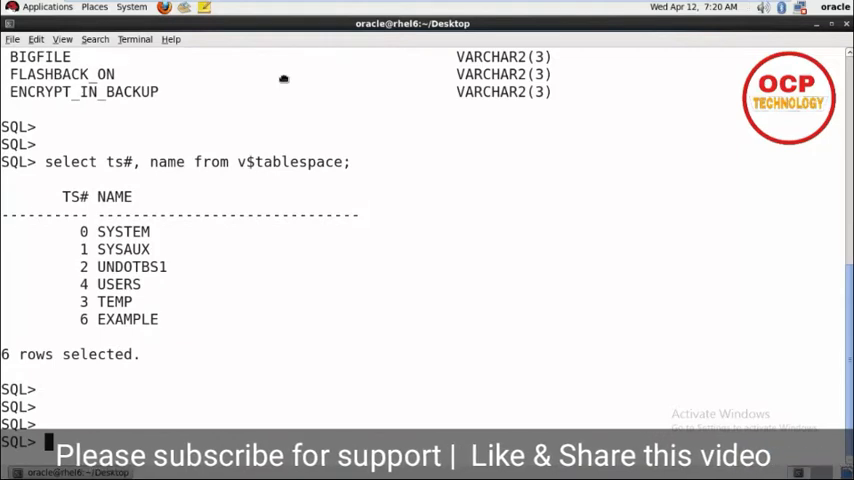
pyautogui.write('c')
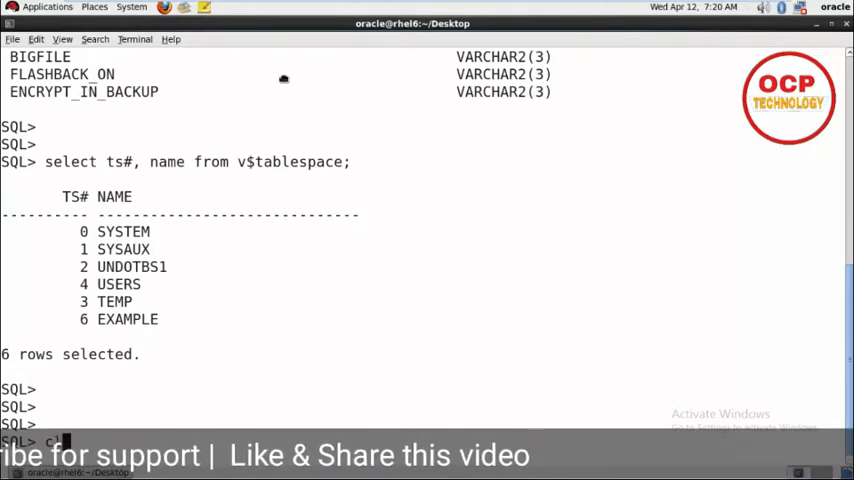
pyautogui.write('le scr')
pyautogui.write('desc v')
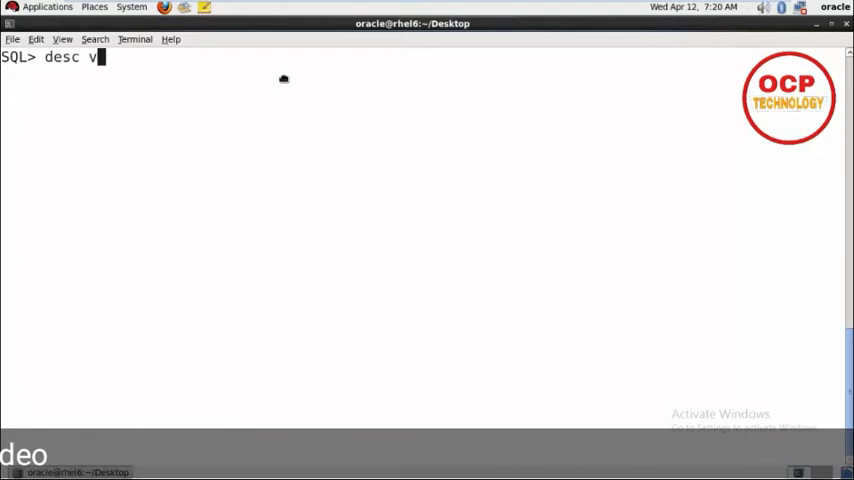
# Describe v$datafile and list the five datafile names under /u01/app/oracle/oradata/db11g
pyautogui.write('$data')
pyautogui.write('select')
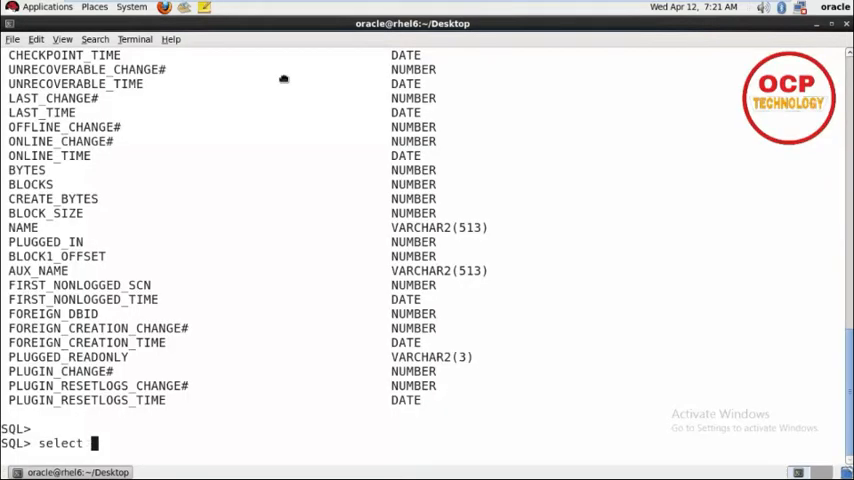
pyautogui.write('name')
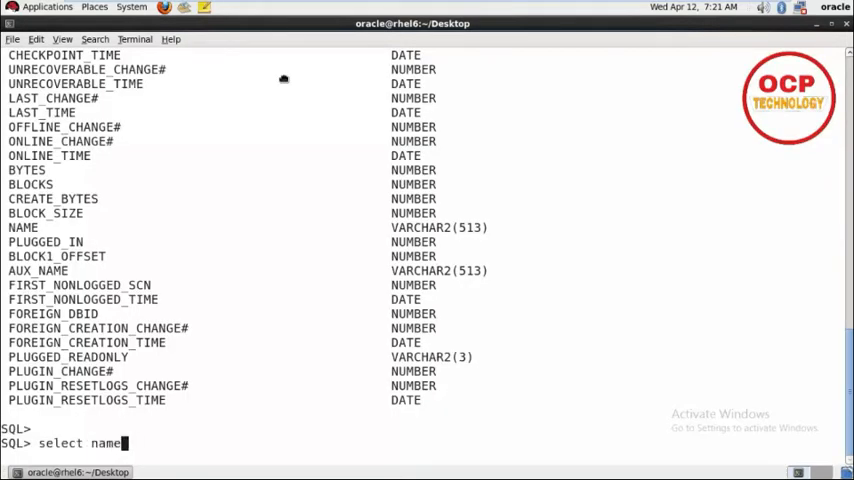
pyautogui.moveTo(500, 432)
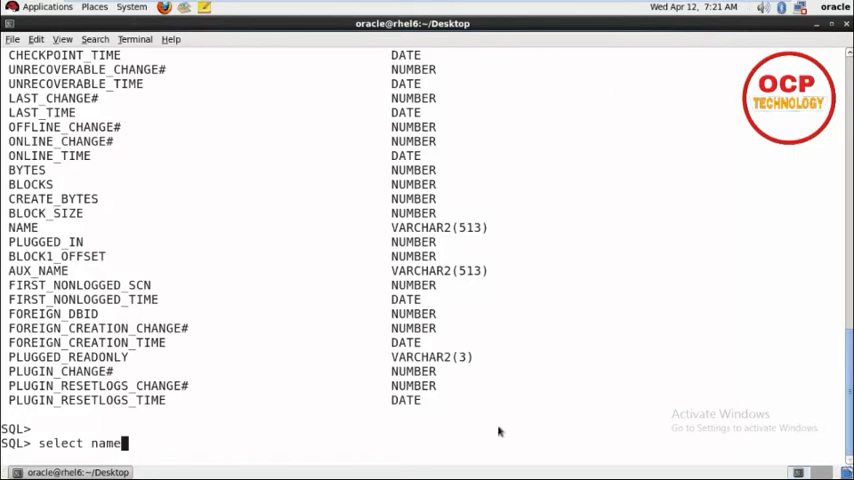
pyautogui.write('from v')
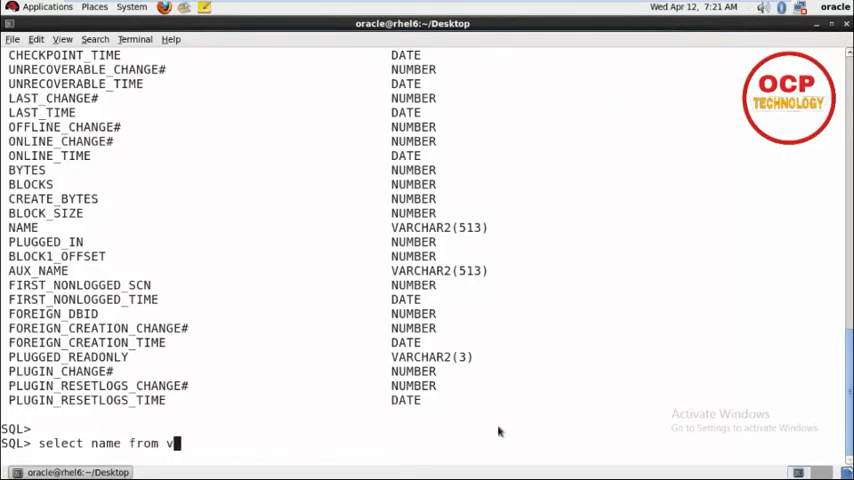
pyautogui.write('$datafile')
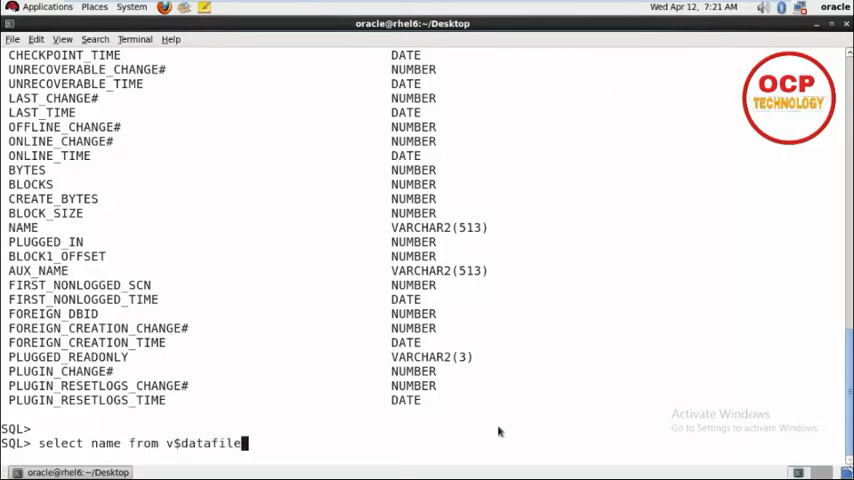
pyautogui.press('Return')
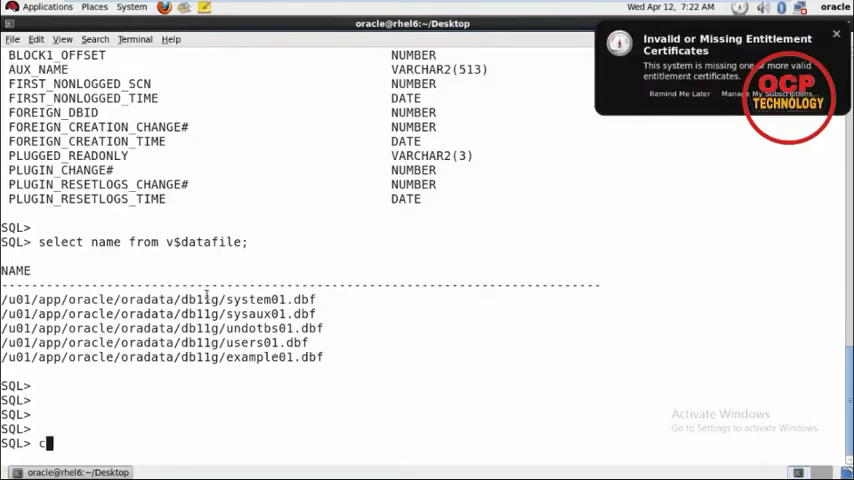
# Begin CREATE TABLESPACE ocptech DATAFILE with the pasted db11g directory path
pyautogui.write('create tablespace')
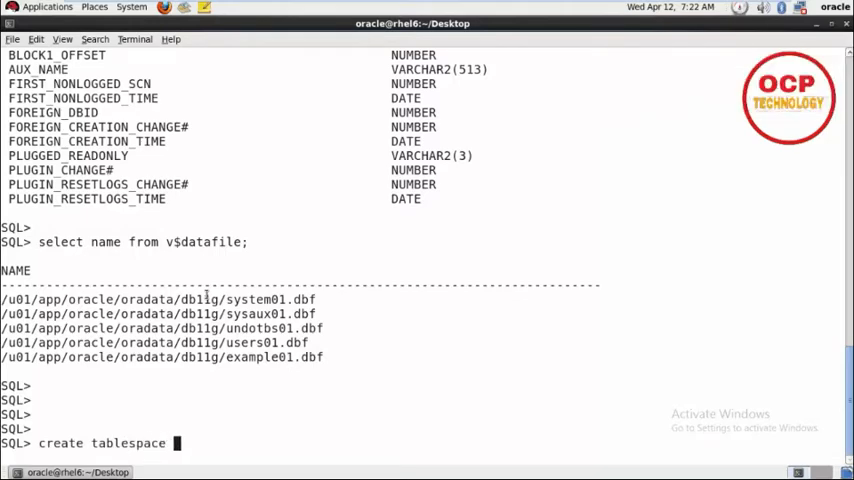
pyautogui.write('ocptec')
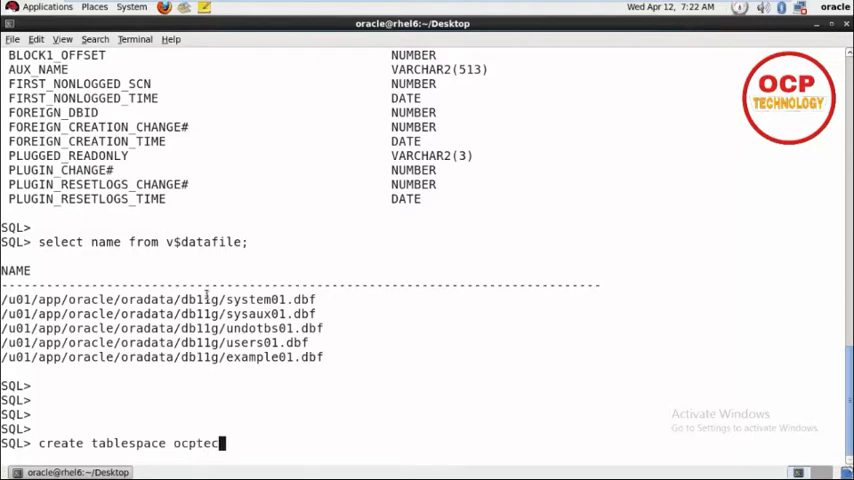
pyautogui.write('h')
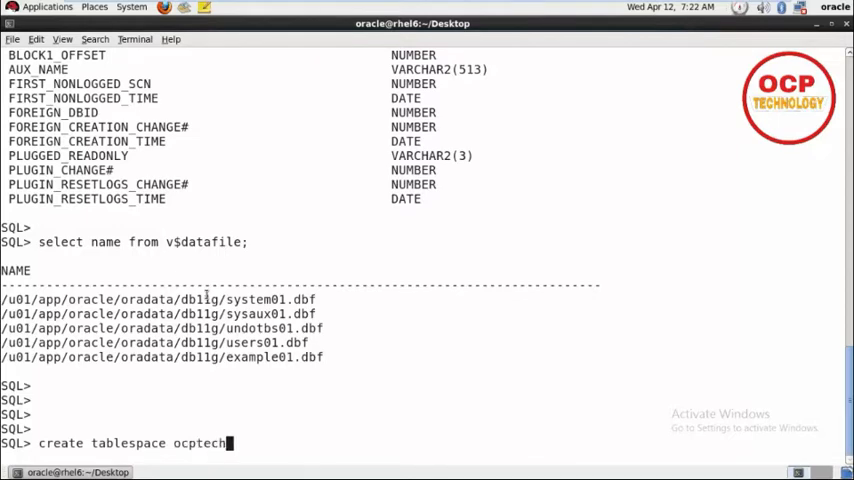
pyautogui.write('data')
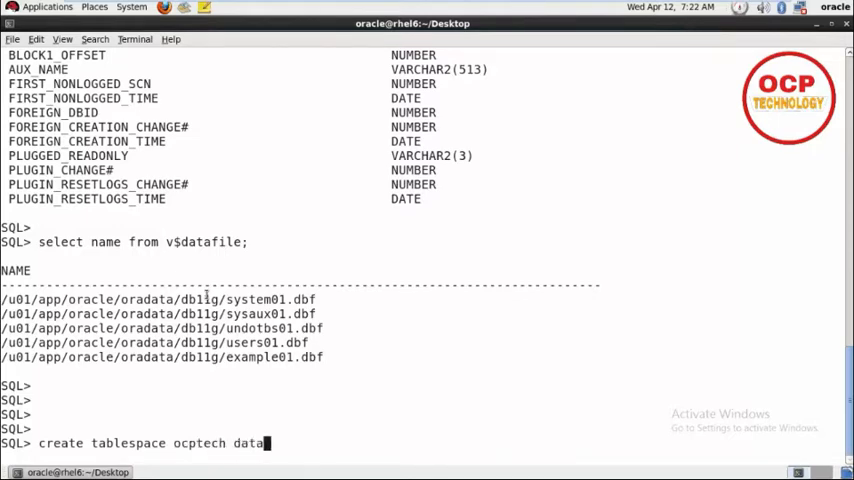
pyautogui.write("file '")
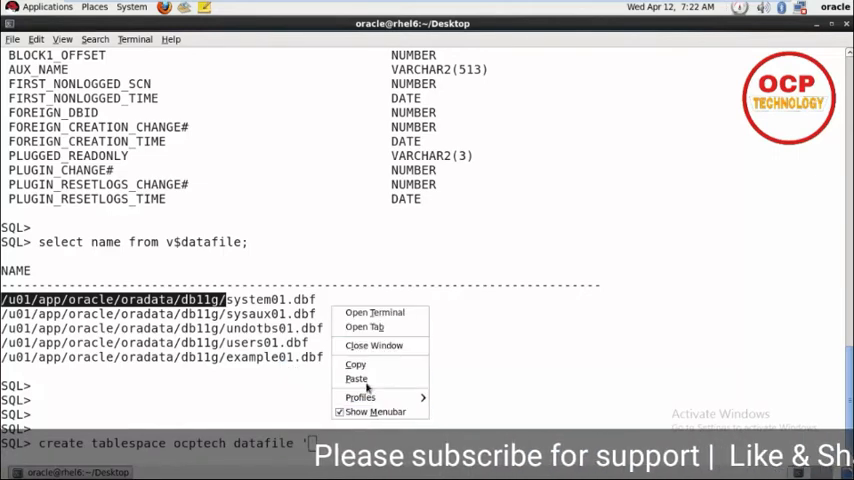
pyautogui.click(356, 380)
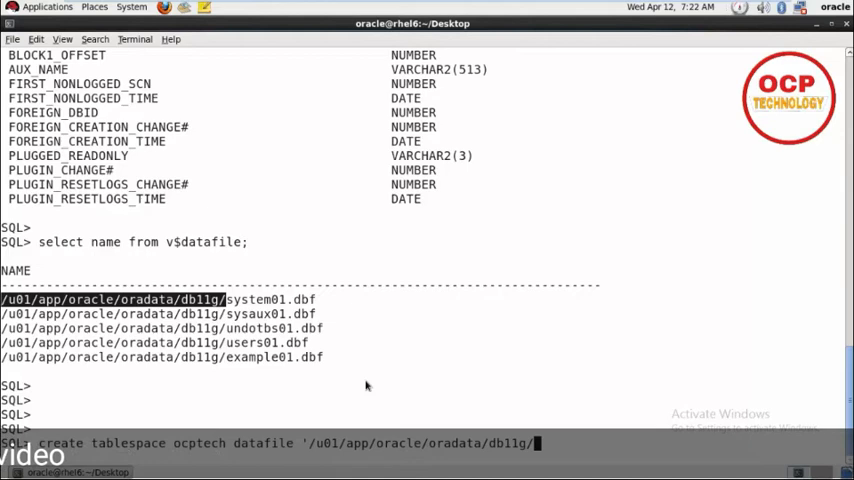
# Complete the datafile as ocptechnology.dbf SIZE 100m and run the create statement
pyautogui.write('ocptechnology.dbf')
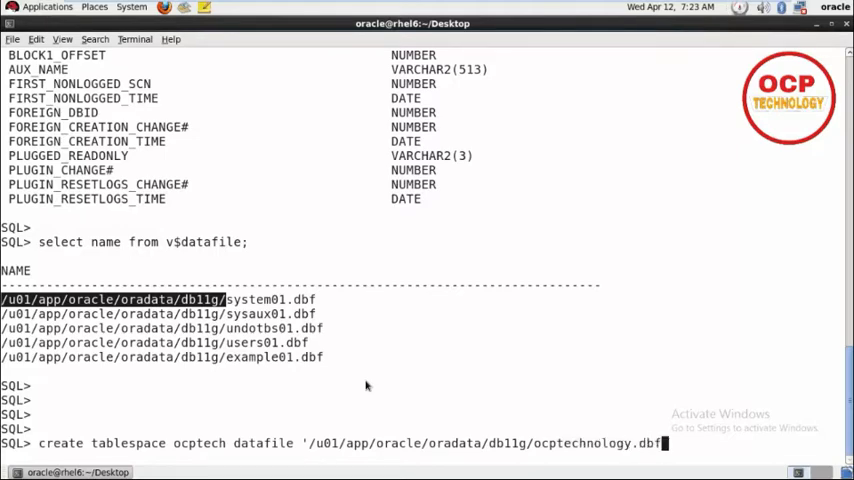
pyautogui.write("'")
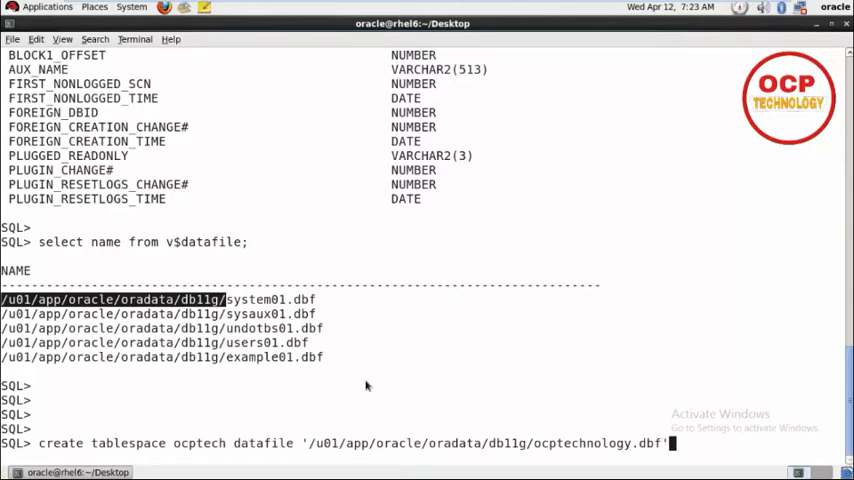
pyautogui.write('size')
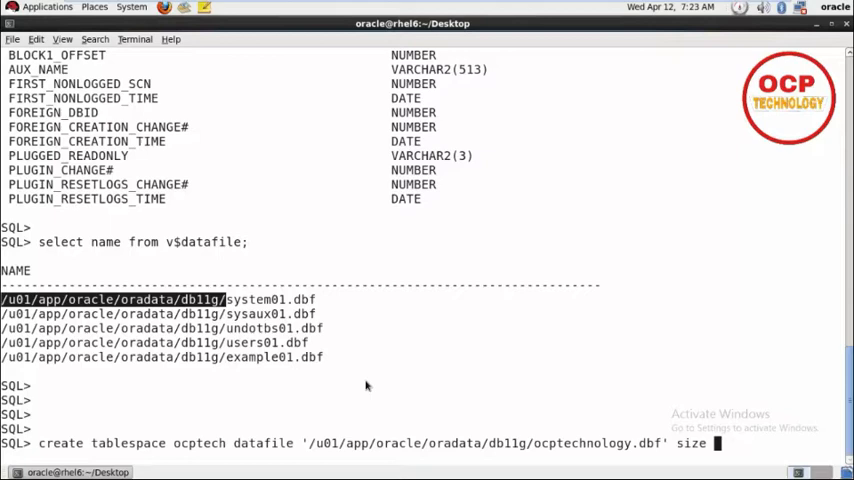
pyautogui.write('100m')
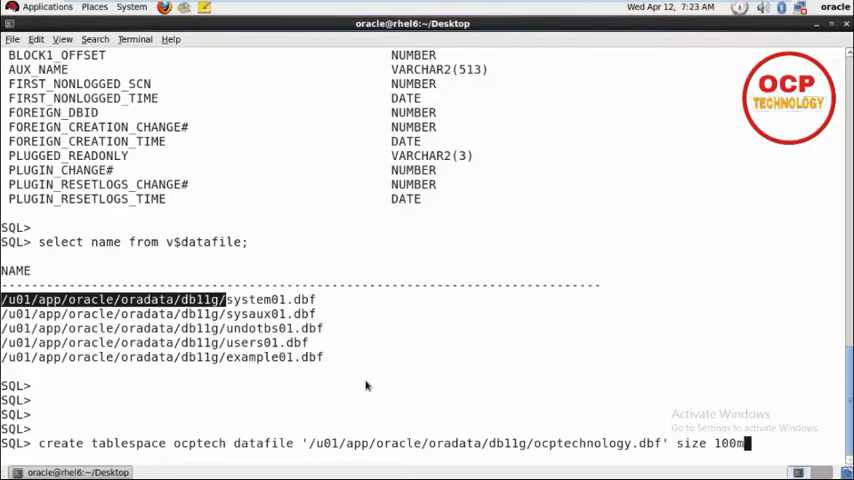
pyautogui.write(';')
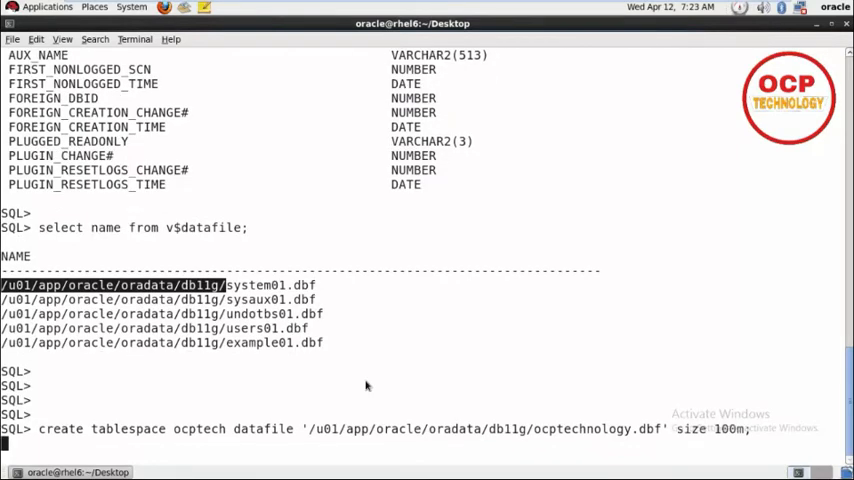
pyautogui.press('Return')
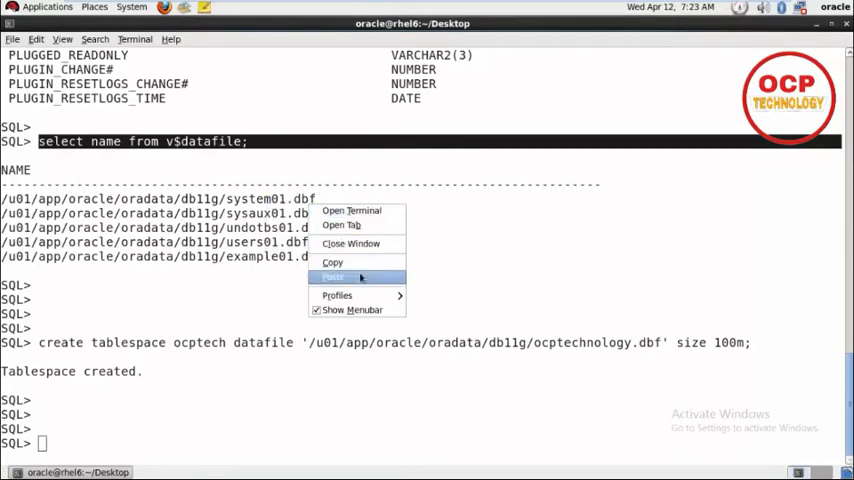
# Rerun SELECT name FROM v$datafile to list six datafiles including ocptechnology.dbf
pyautogui.click(332, 276)
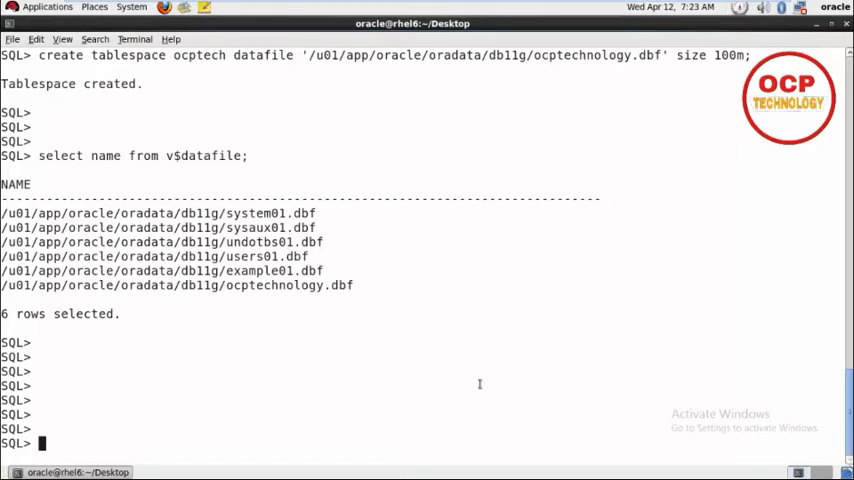
pyautogui.moveTo(380, 400)
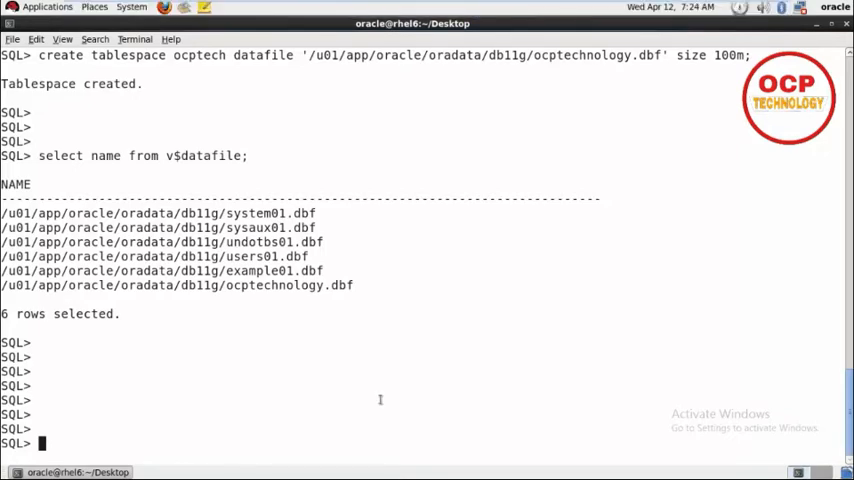
pyautogui.write('cle scr')
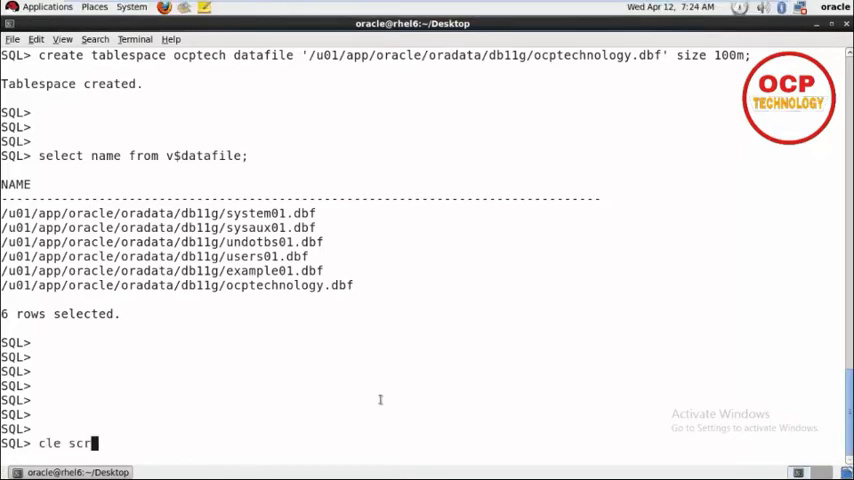
# Clear the screen and run ALTER TABLESPACE ocptech OFFLINE
pyautogui.press('Return')
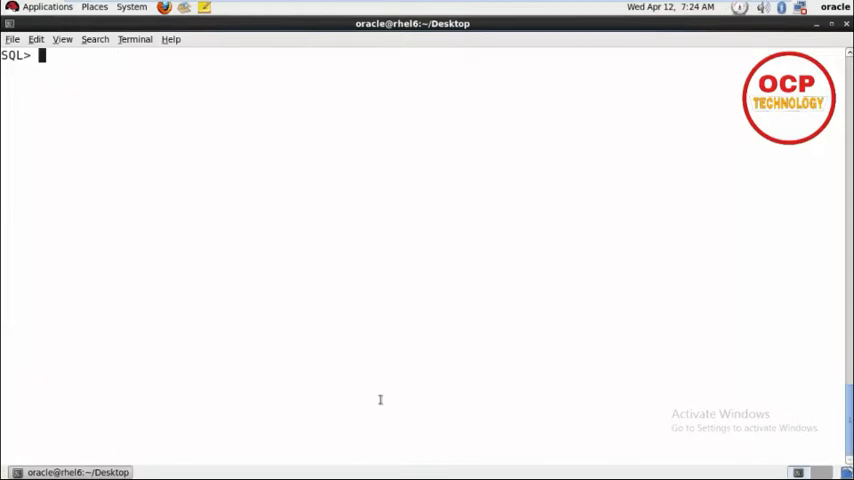
pyautogui.press('Return')
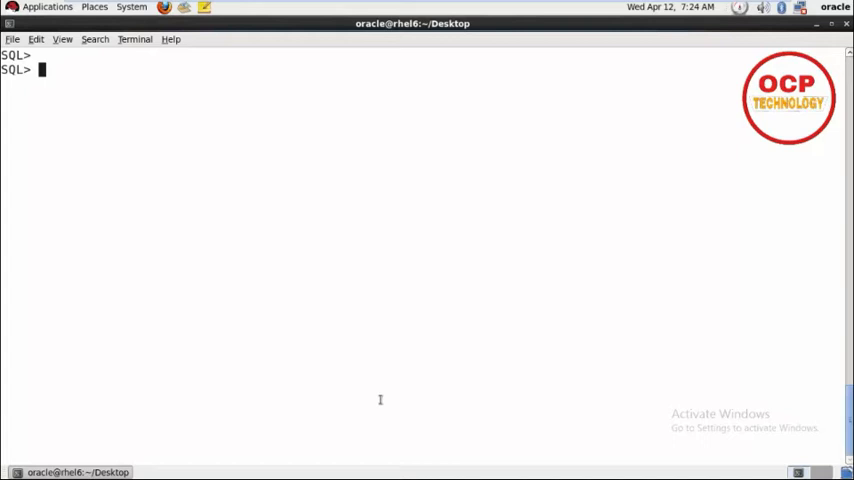
pyautogui.write('a')
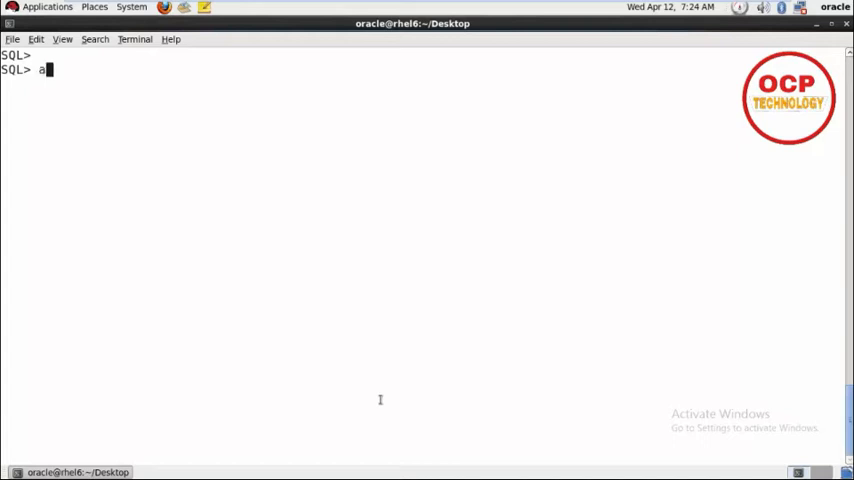
pyautogui.write('lter tablespac')
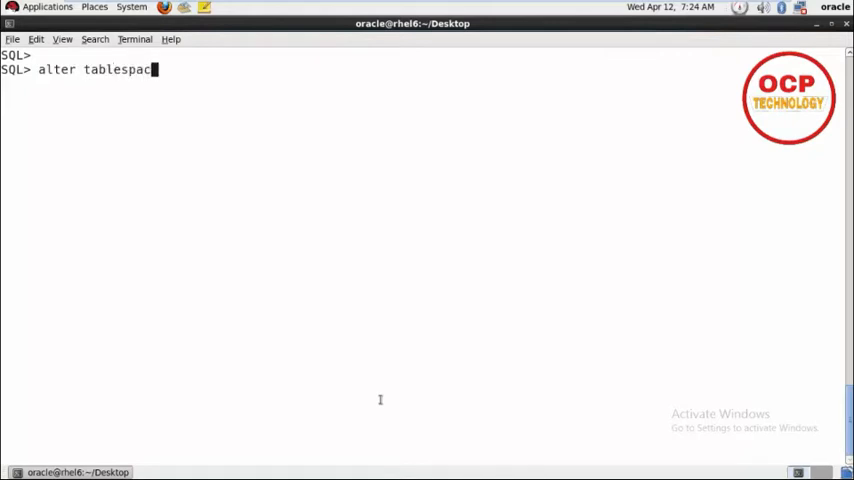
pyautogui.write('oc')
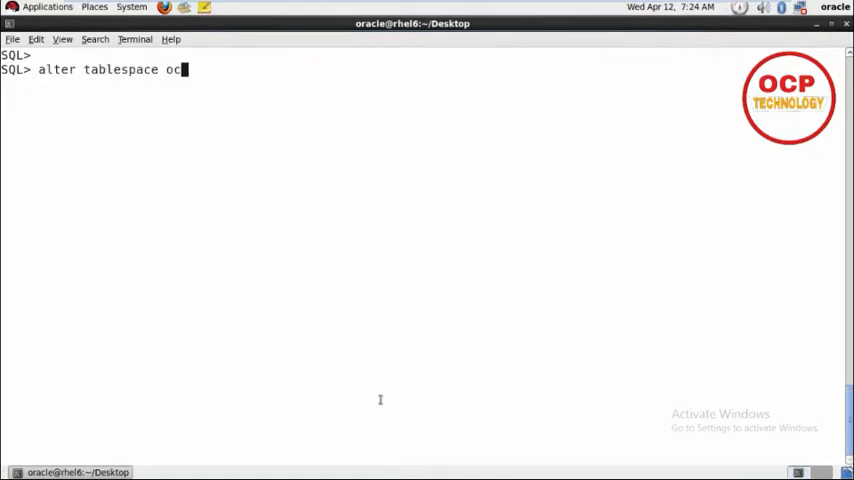
pyautogui.write('ptech')
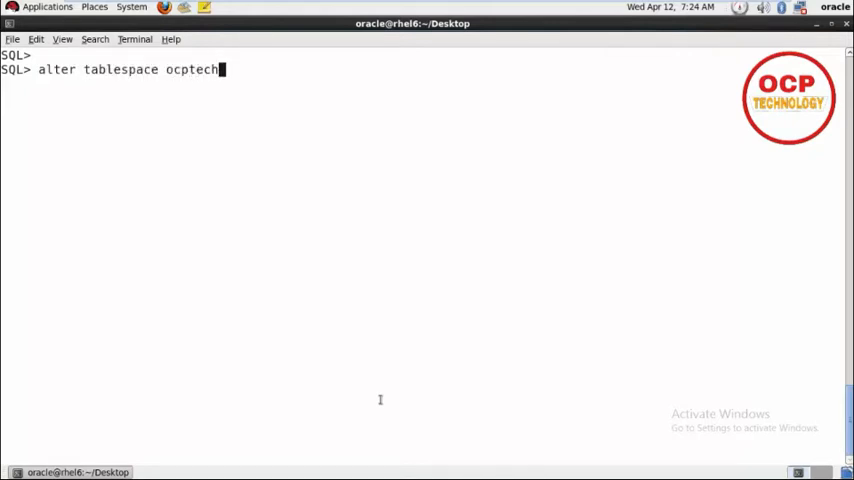
pyautogui.write('offline;')
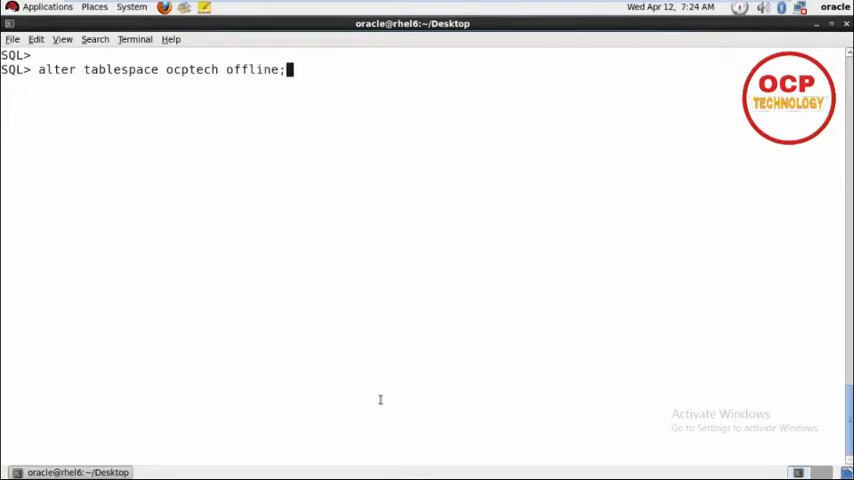
pyautogui.press('Return')
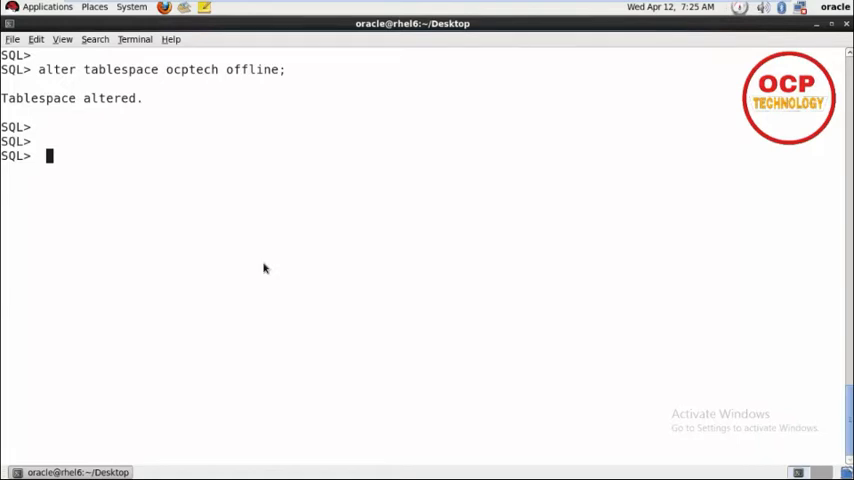
# Drop to a host shell and cd into /u01/app/oracle/oradata/db11g/
pyautogui.write('ho')
pyautogui.write('cd')
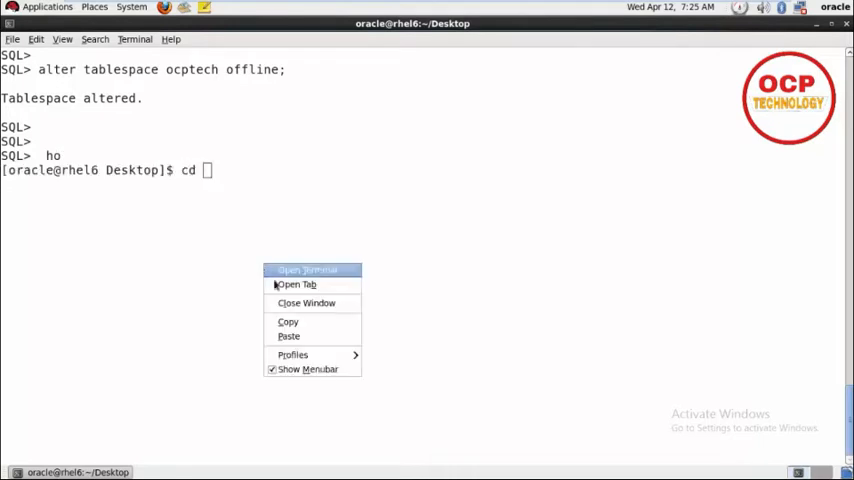
pyautogui.moveTo(288, 336)
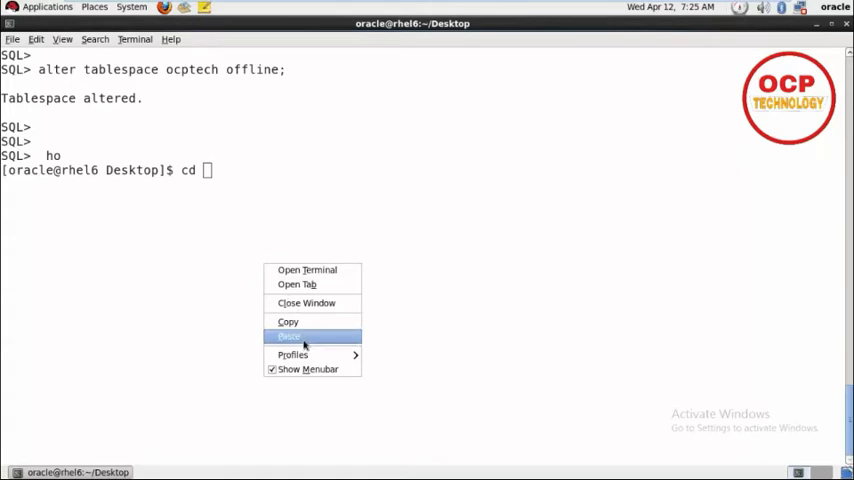
pyautogui.click(288, 336)
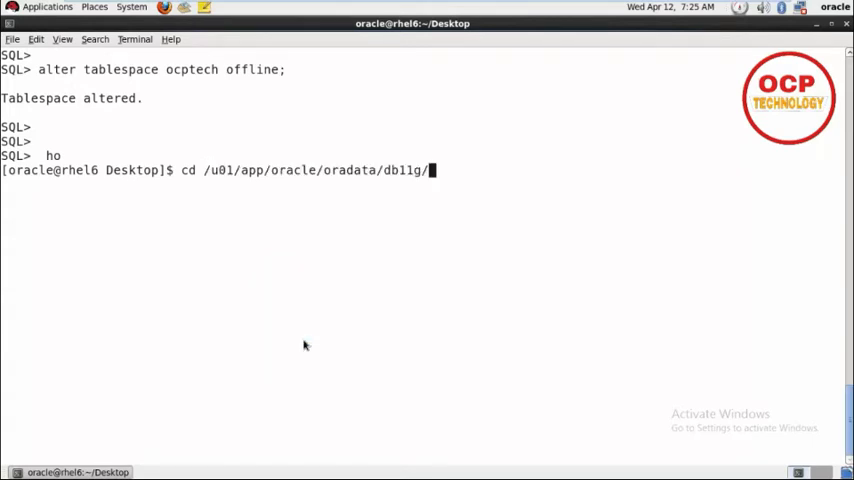
pyautogui.press('Return')
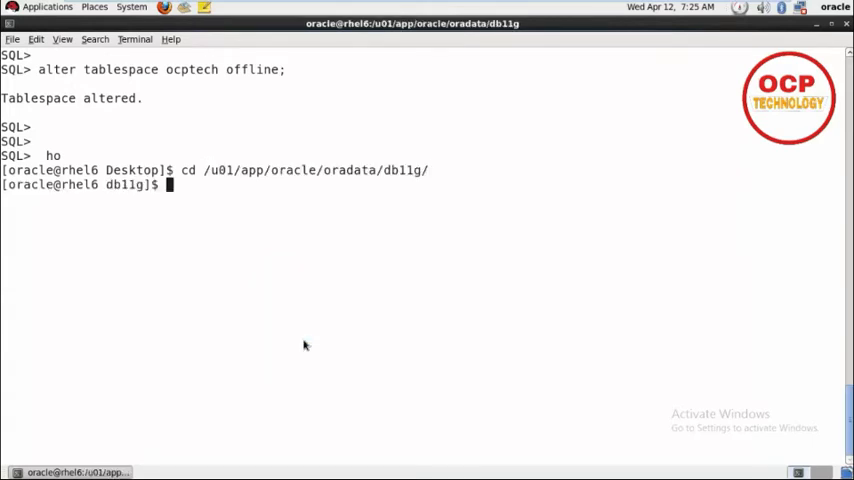
# List the directory's .dbf files with ls *.dbf, showing ocptechnology.dbf
pyautogui.write('ls')
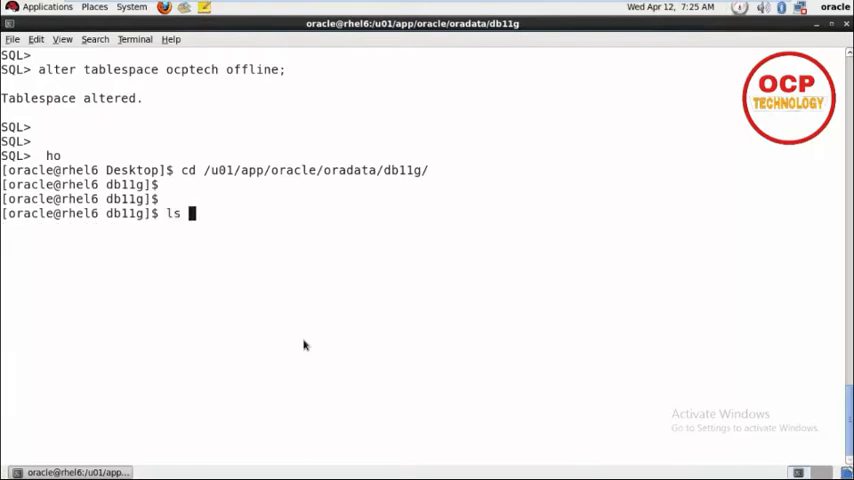
pyautogui.write('*.')
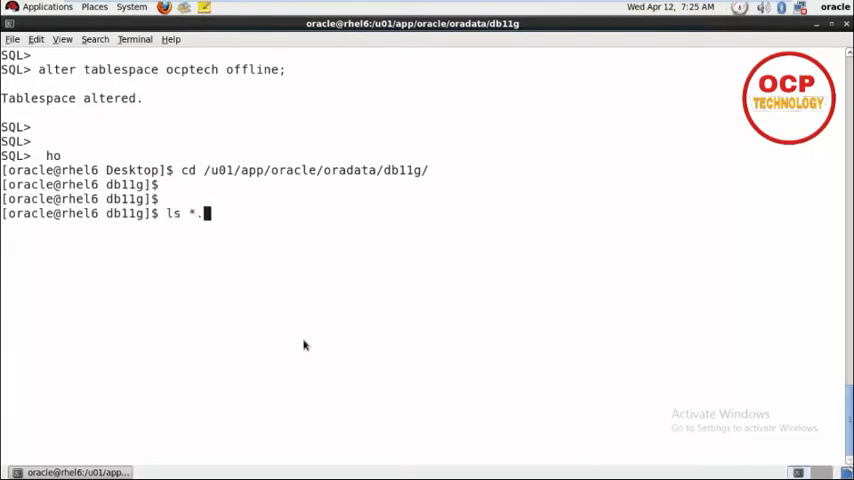
pyautogui.write('dbf')
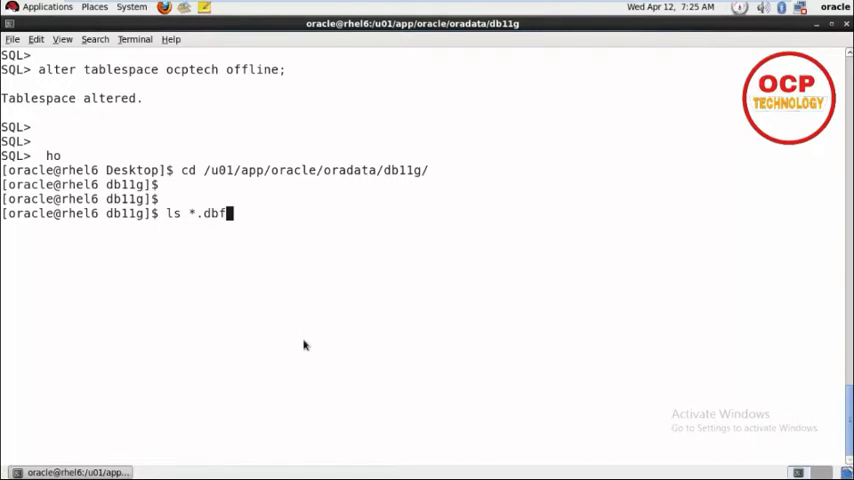
pyautogui.press('Return')
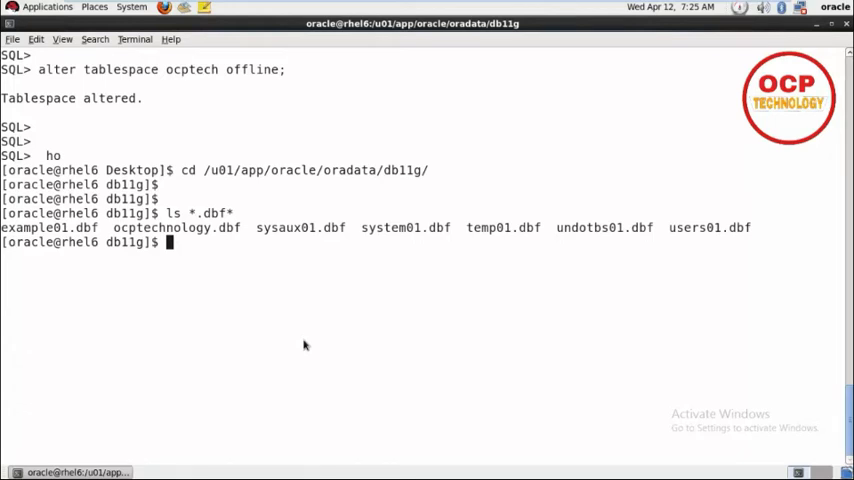
pyautogui.moveTo(430, 270)
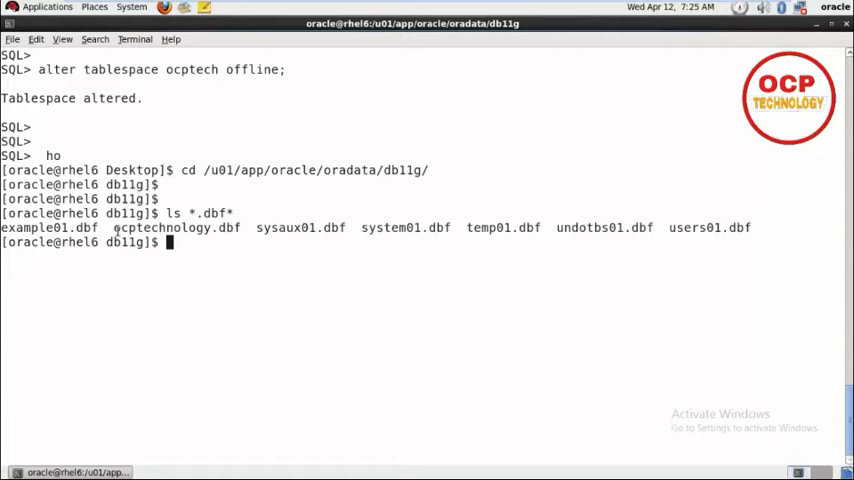
# Rename ocptechnology.dbf to ocpshripal.dbf on disk with mv
pyautogui.doubleClick(174, 228)
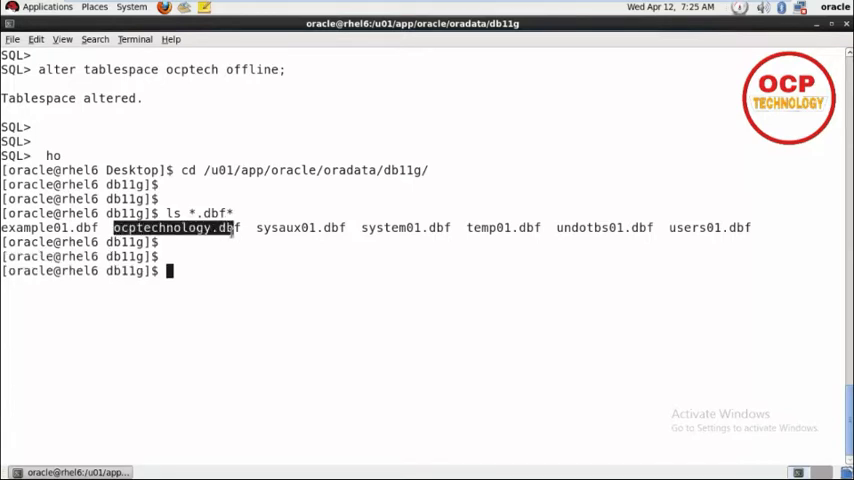
pyautogui.write('m')
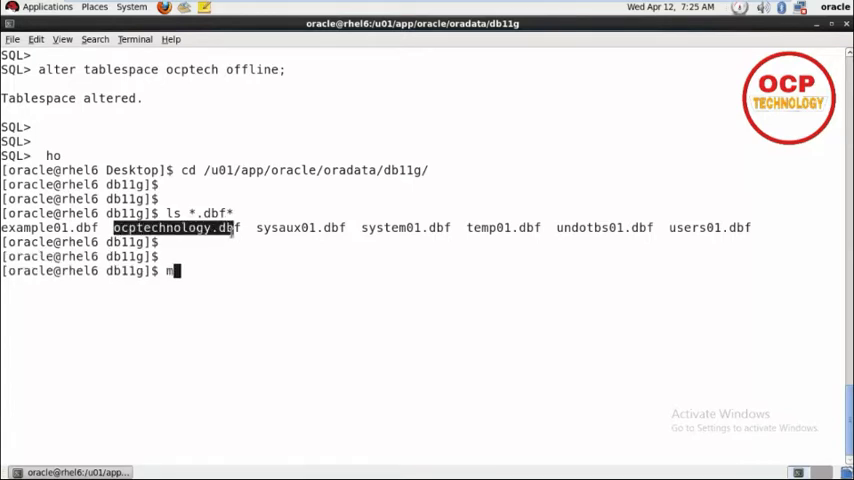
pyautogui.write('v')
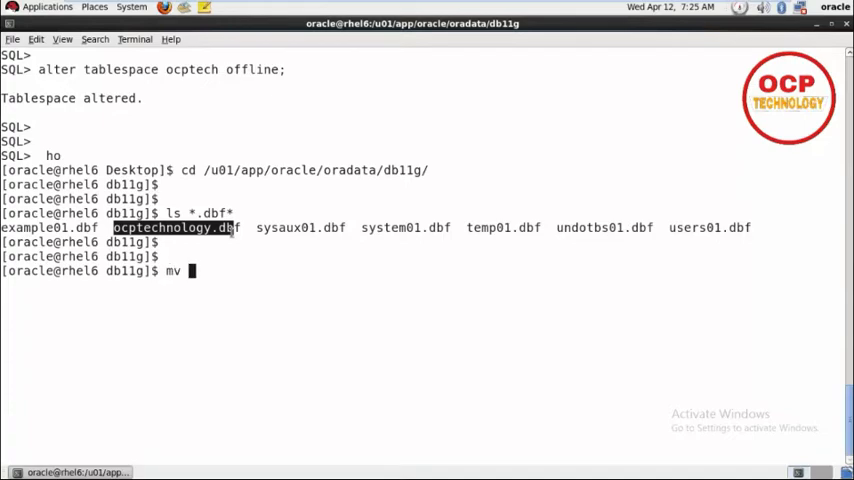
pyautogui.write('ocptechnology.dbf')
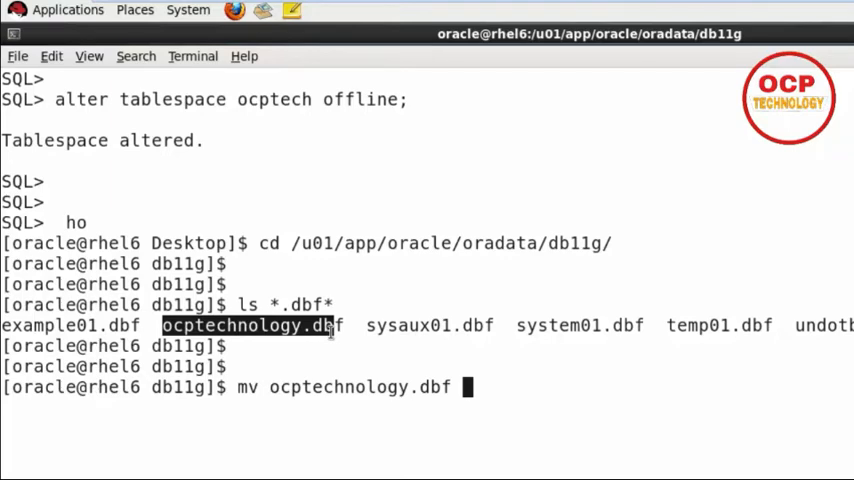
pyautogui.write('ocp')
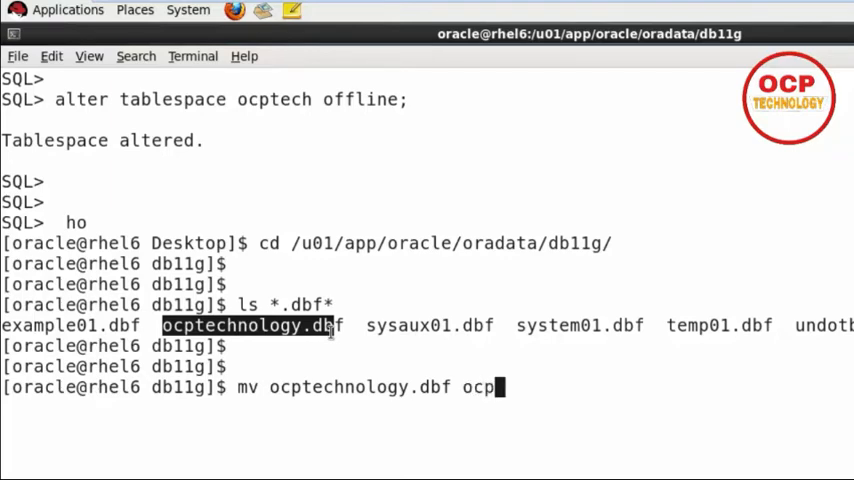
pyautogui.write('shripal')
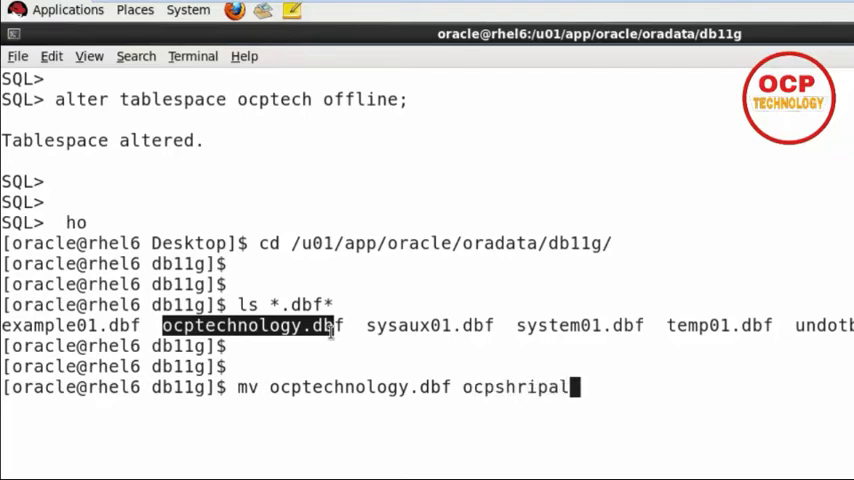
pyautogui.write('.dbf')
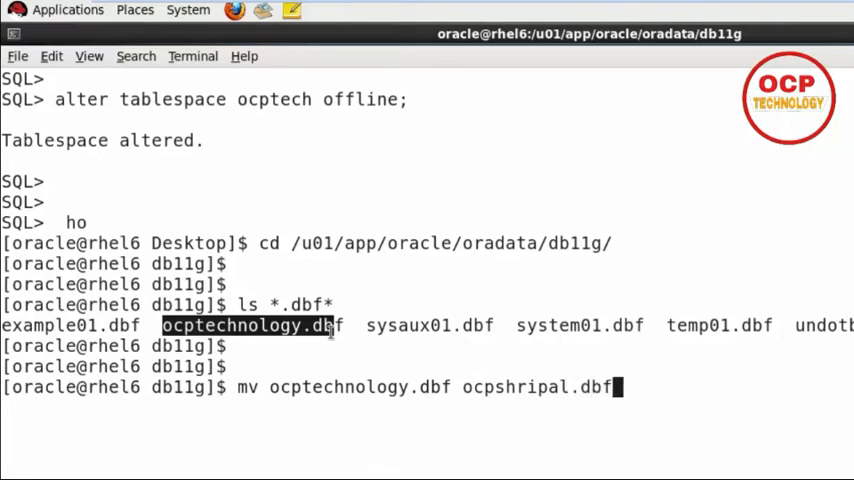
pyautogui.press('Return')
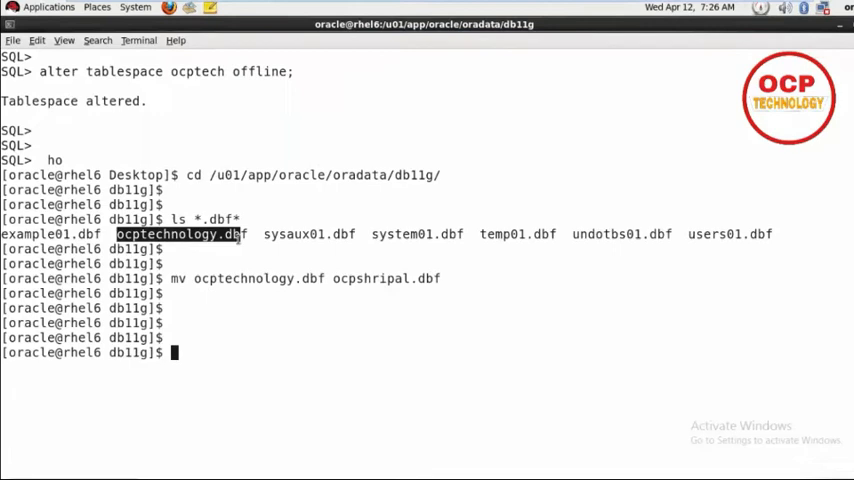
# Verify ocpshripal.dbf with ls *.dbf, exit the shell and clear the SQL*Plus screen
pyautogui.write('l')
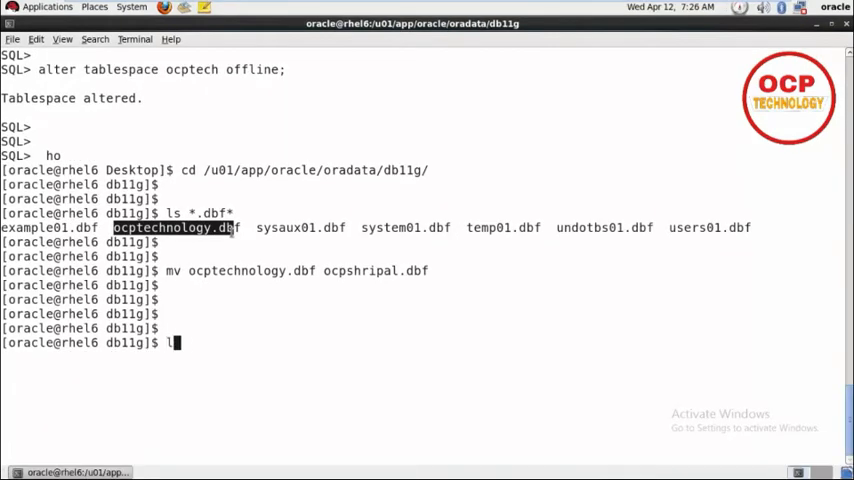
pyautogui.write('s')
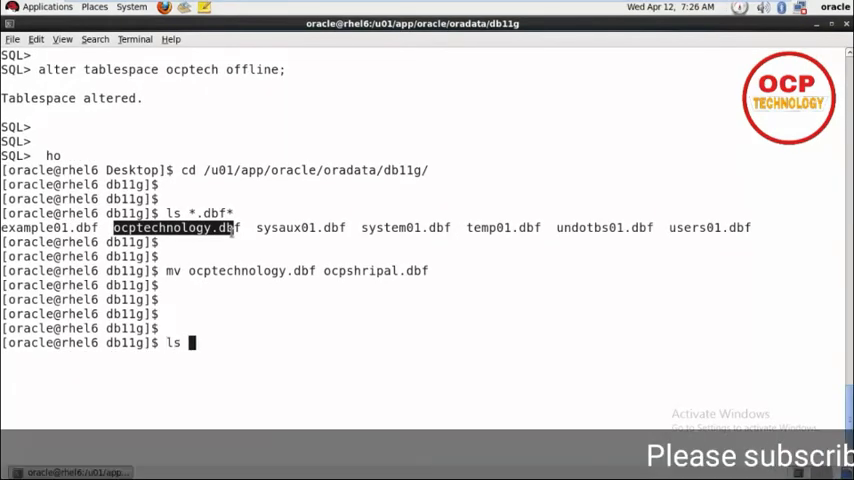
pyautogui.write('*.dbf')
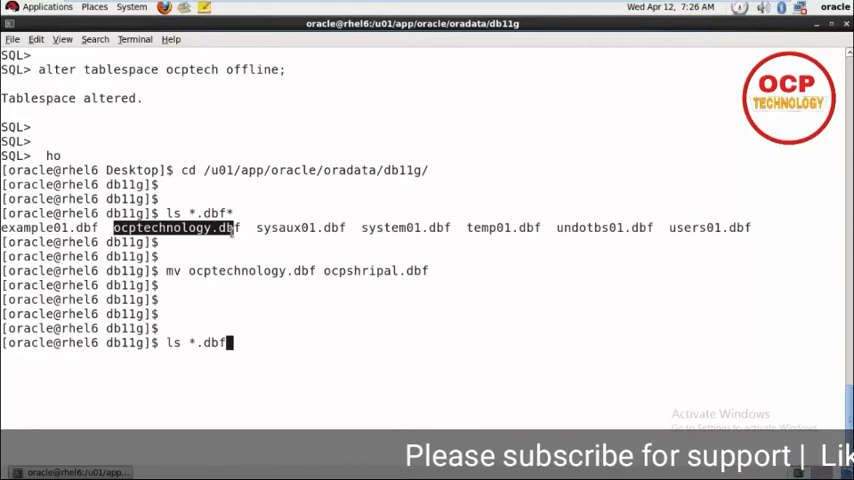
pyautogui.press('Return')
pyautogui.write('exit')
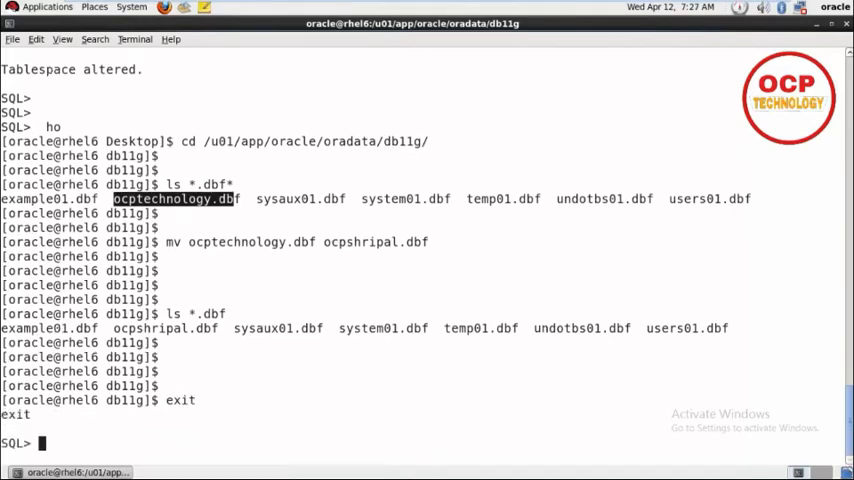
pyautogui.write('cles')
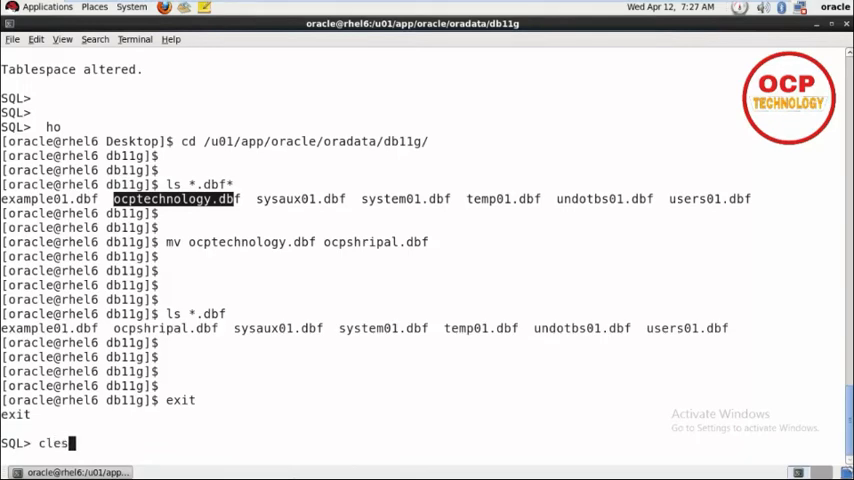
pyautogui.press('Return')
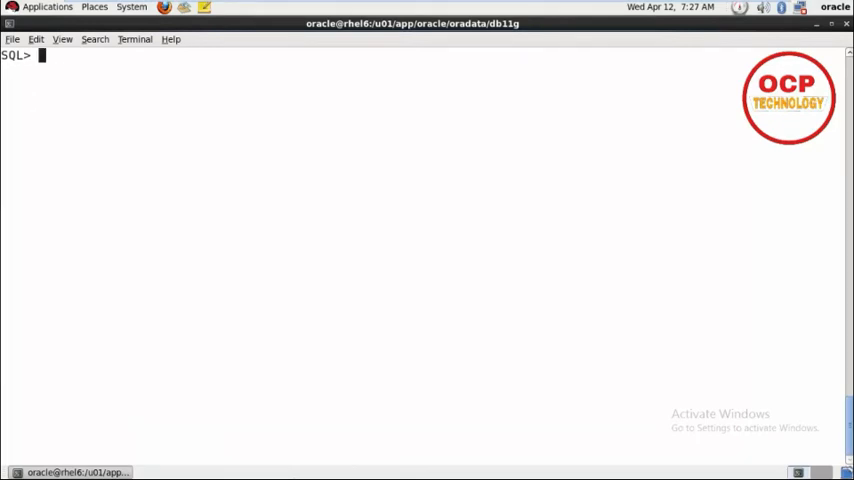
# Begin ALTER DATABASE RENAME FILE with the old path ending ocptechnology.dbf
pyautogui.press('Return')
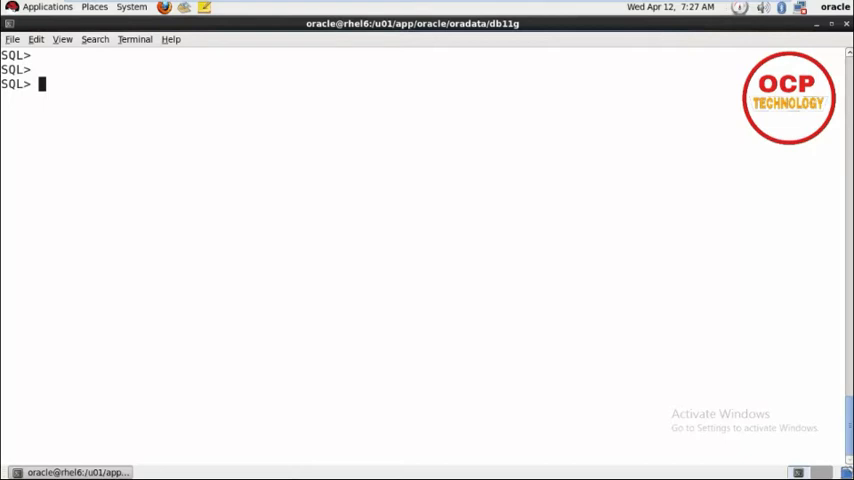
pyautogui.write('alte')
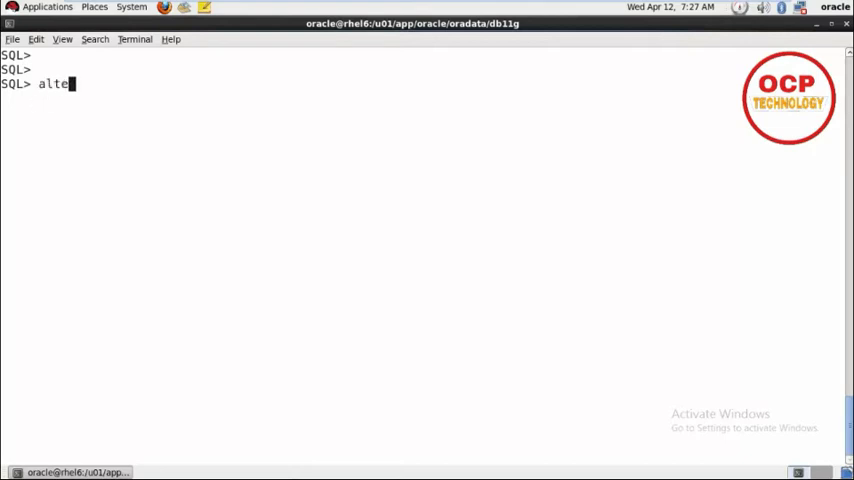
pyautogui.write('r database')
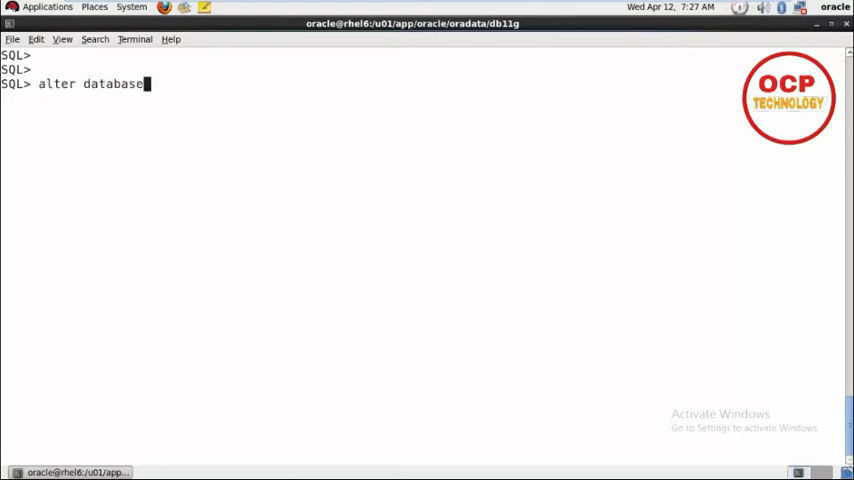
pyautogui.write('rename')
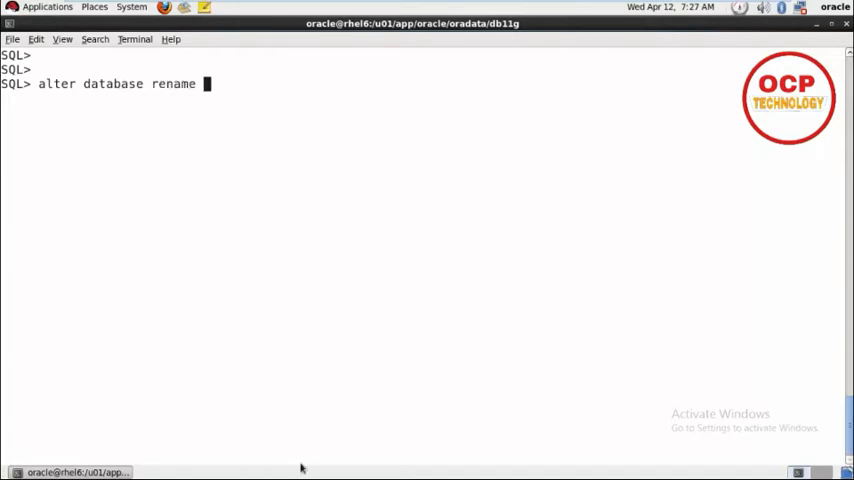
pyautogui.write("file '")
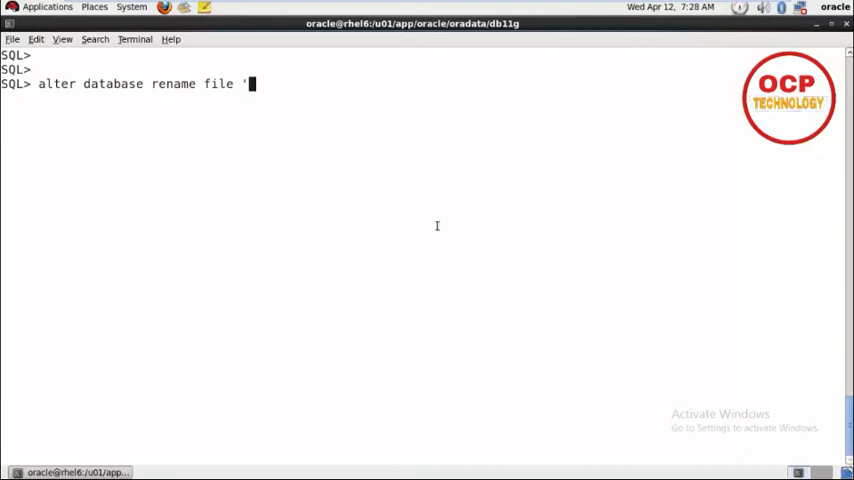
pyautogui.moveTo(452, 154)
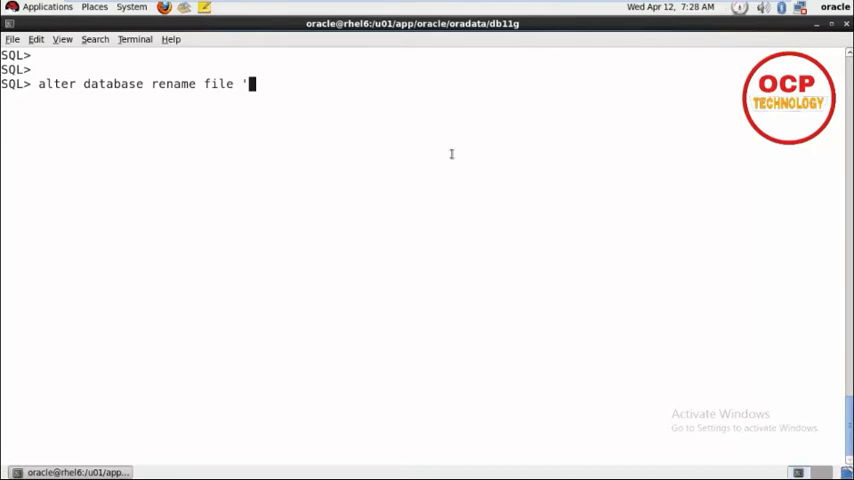
pyautogui.rightClick(452, 154)
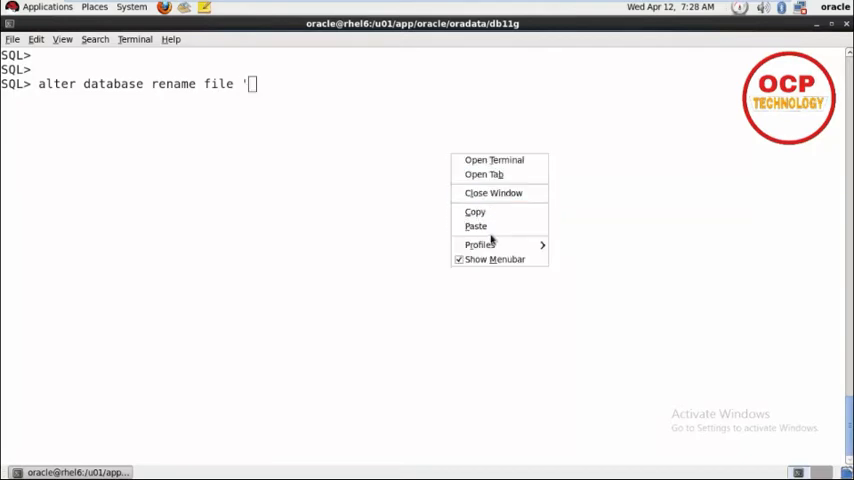
pyautogui.click(476, 226)
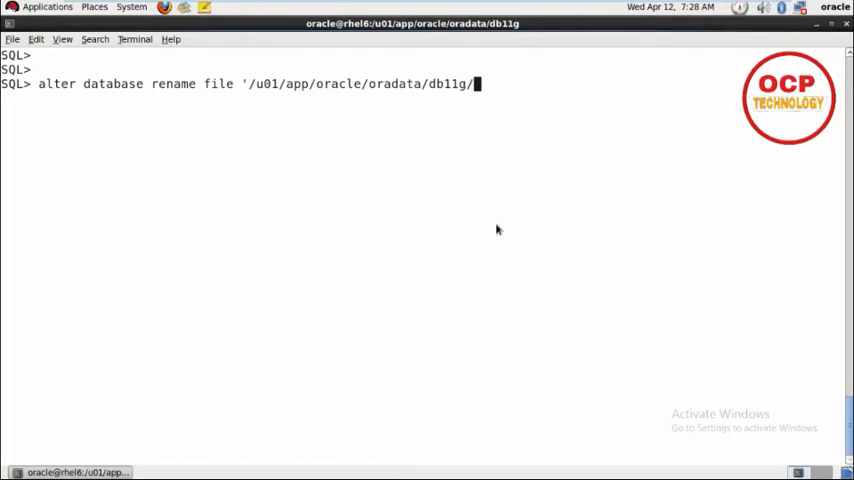
pyautogui.write('ocptechnology.db')
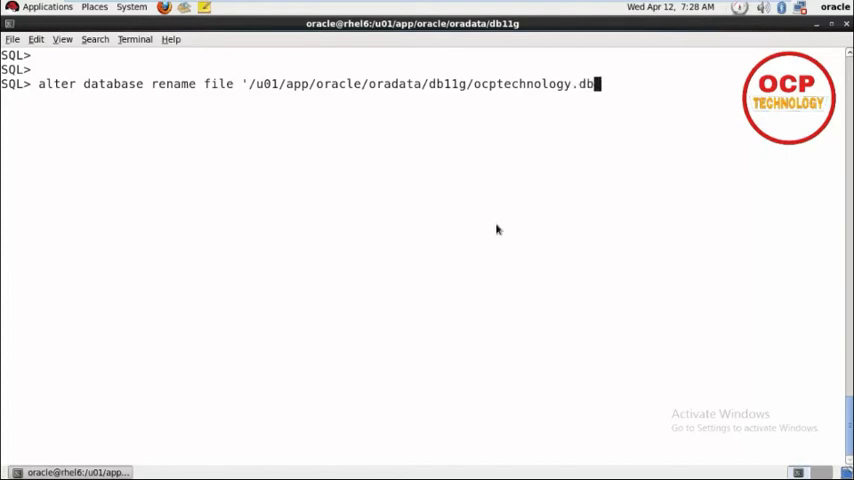
pyautogui.write("f' to")
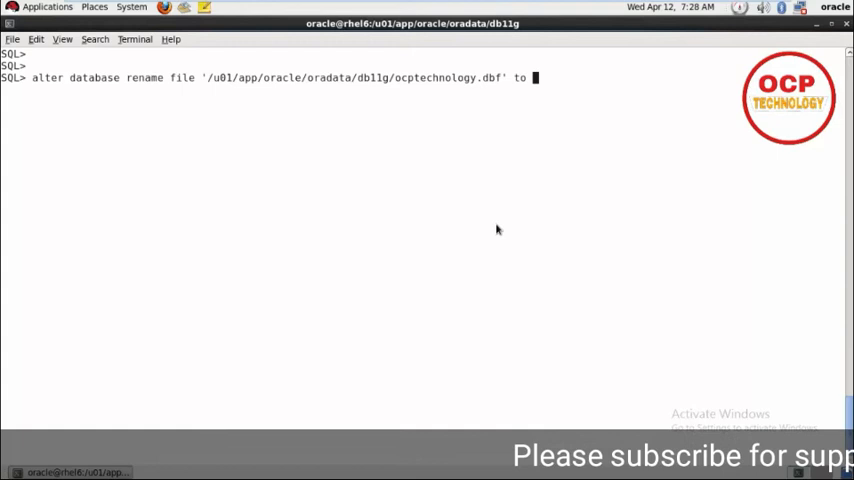
# Complete the TO path as db11g/ocpshripal.dbf and run it, getting Database altered
pyautogui.rightClick(496, 228)
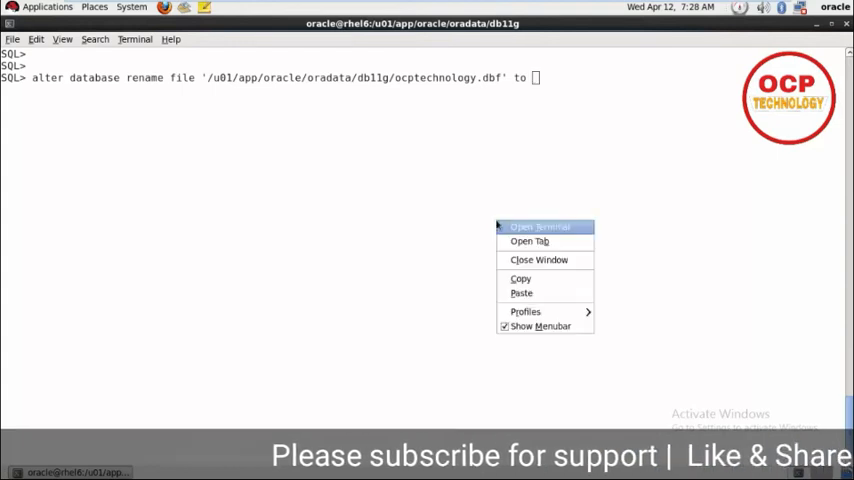
pyautogui.moveTo(520, 292)
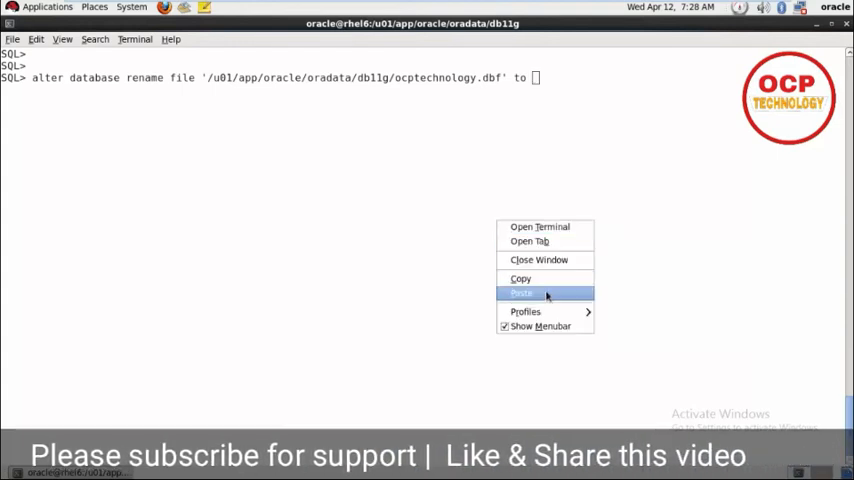
pyautogui.click(520, 292)
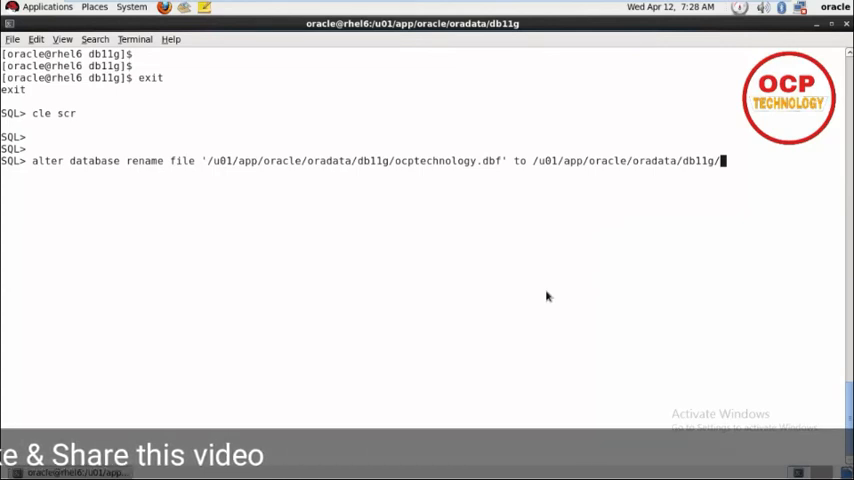
pyautogui.write('ocp')
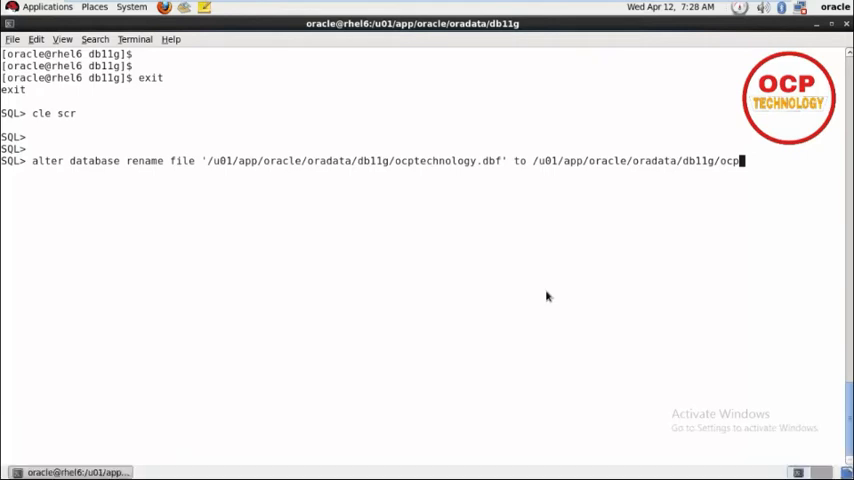
pyautogui.moveTo(756, 256)
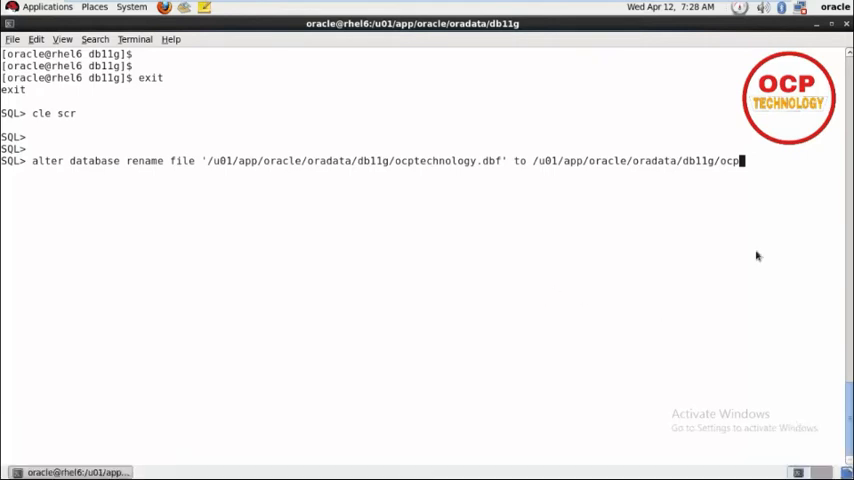
pyautogui.write('shripal')
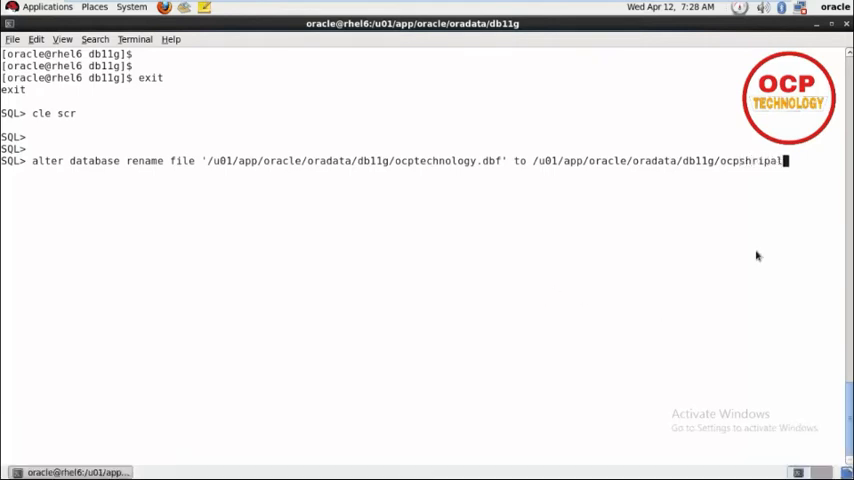
pyautogui.write(".dbf'")
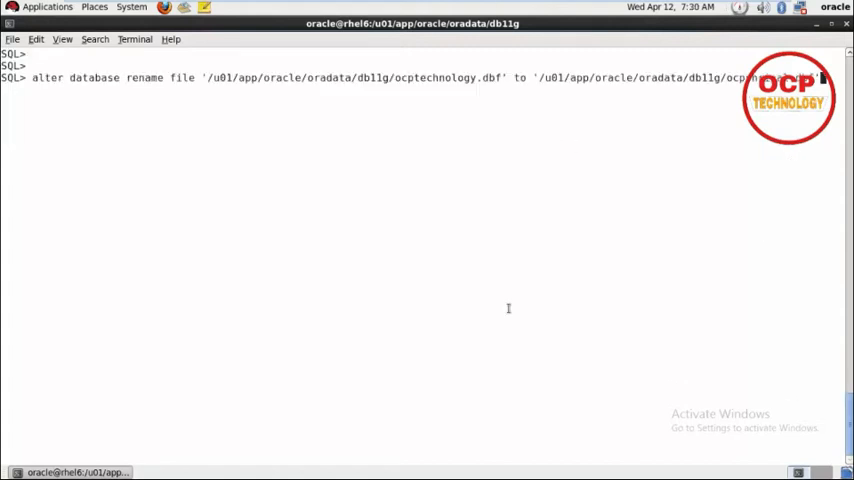
pyautogui.press('Return')
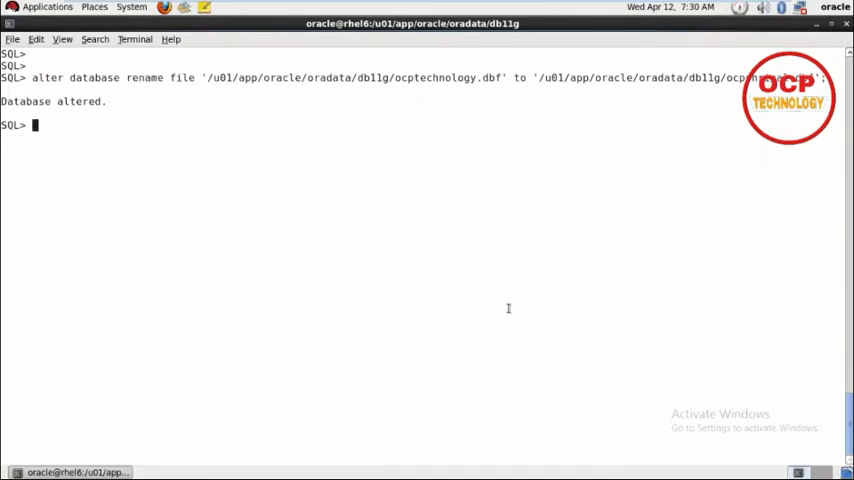
# Run ALTER TABLESPACE ocptech ONLINE and confirm 'Tablespace altered'
pyautogui.press('Return')
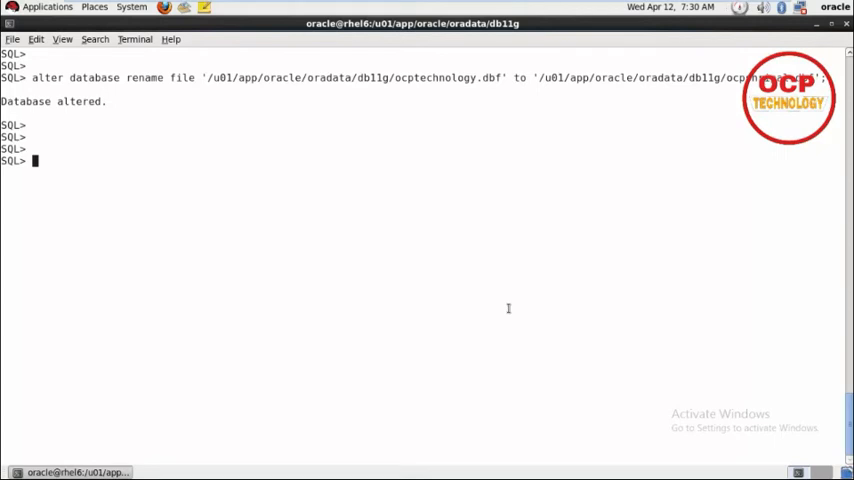
pyautogui.write('alter tablespace')
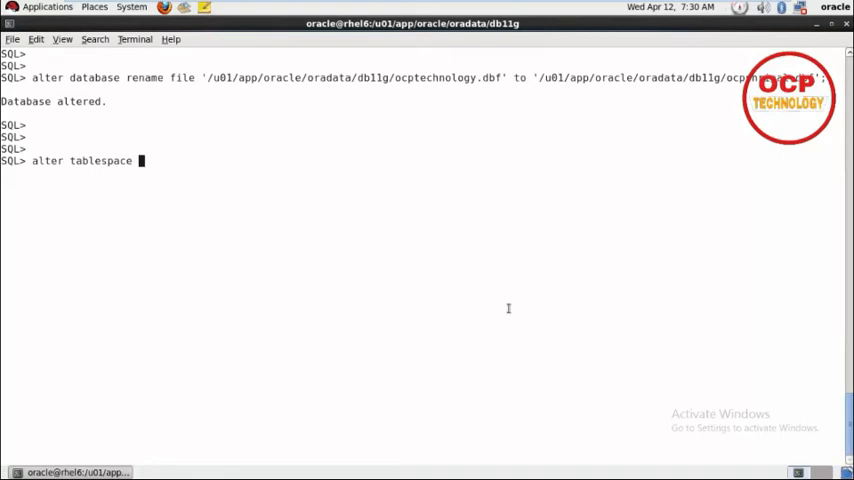
pyautogui.write('ocptec')
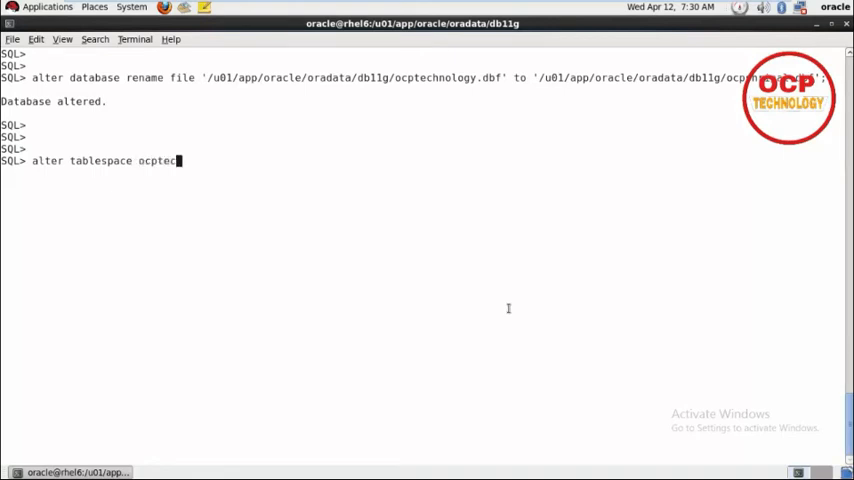
pyautogui.write('onlin')
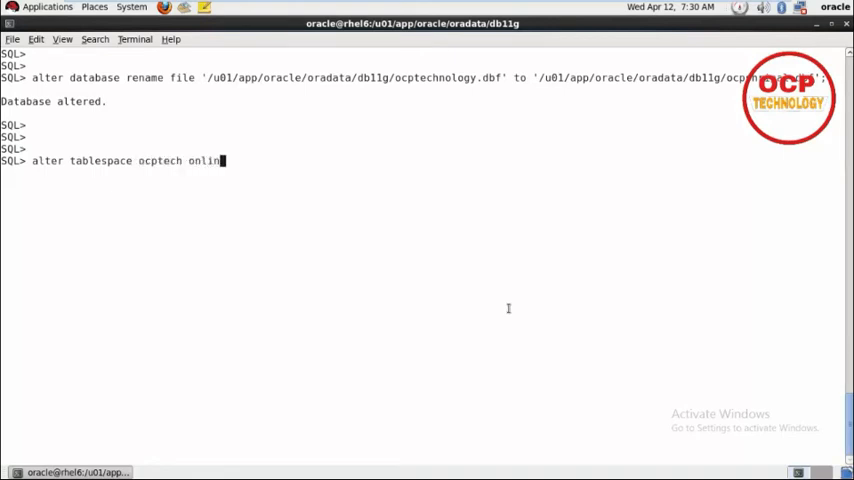
pyautogui.press('Return')
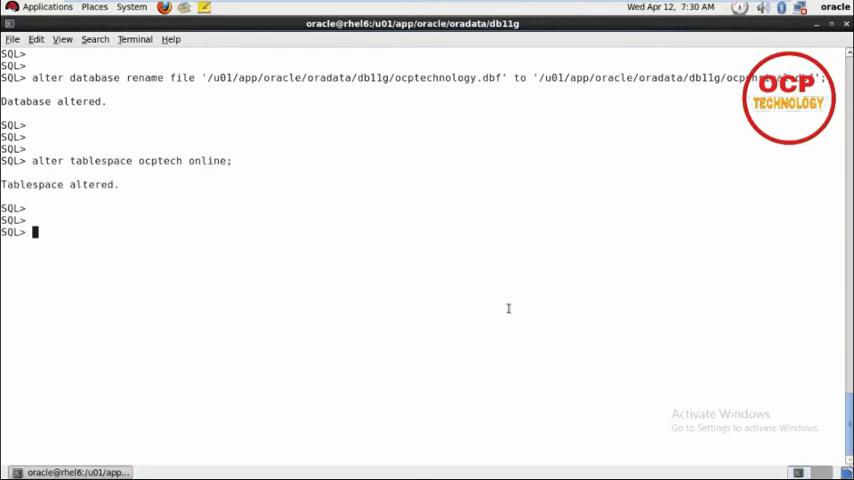
# Query SELECT name FROM v$datafile, listing six files including ocpshripal.dbf
pyautogui.write('sele')
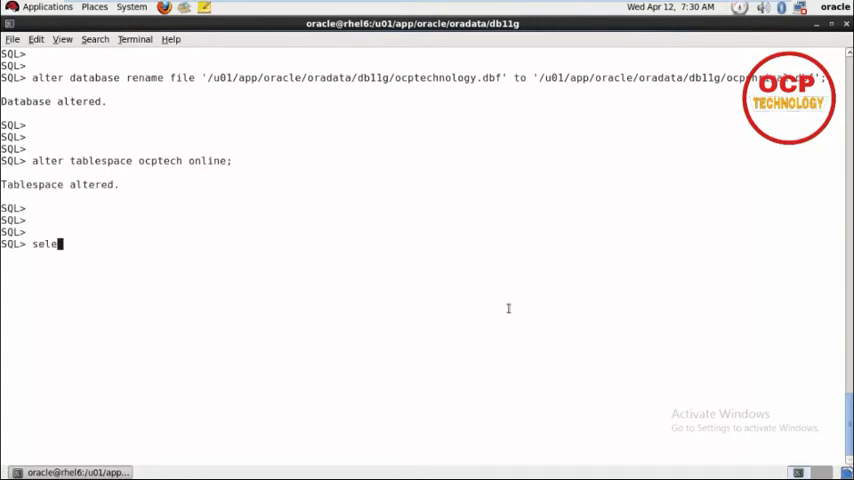
pyautogui.write('ct name from v$datafi')
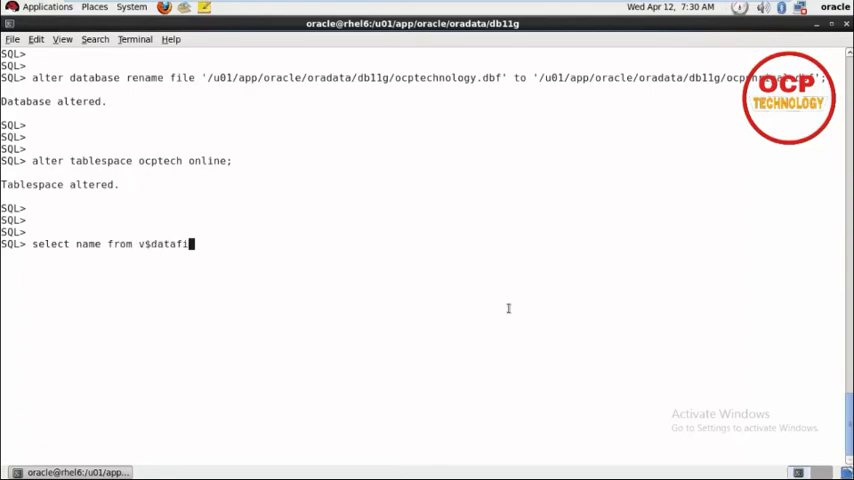
pyautogui.press('Return')
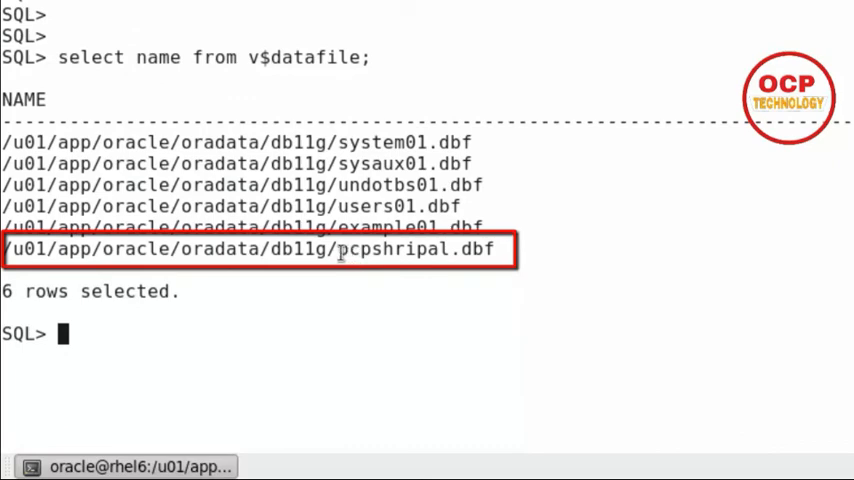
pyautogui.doubleClick(396, 252)
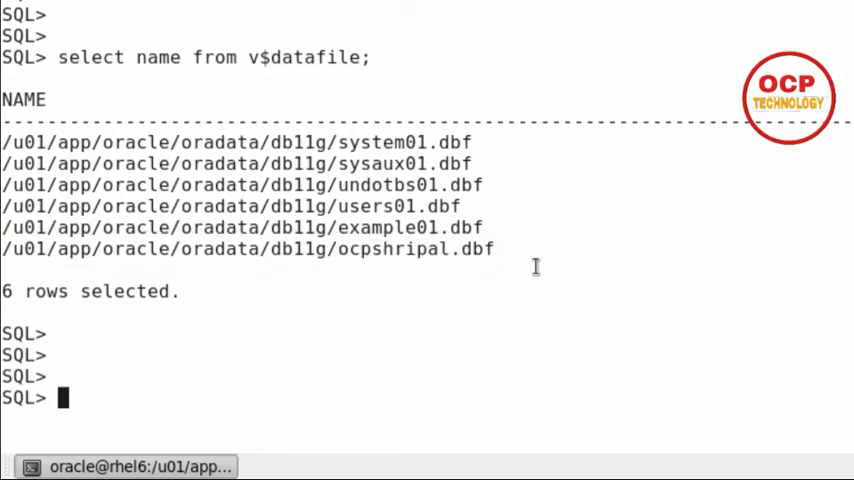
# Describe dba_data_files to see its columns
pyautogui.write('desc')
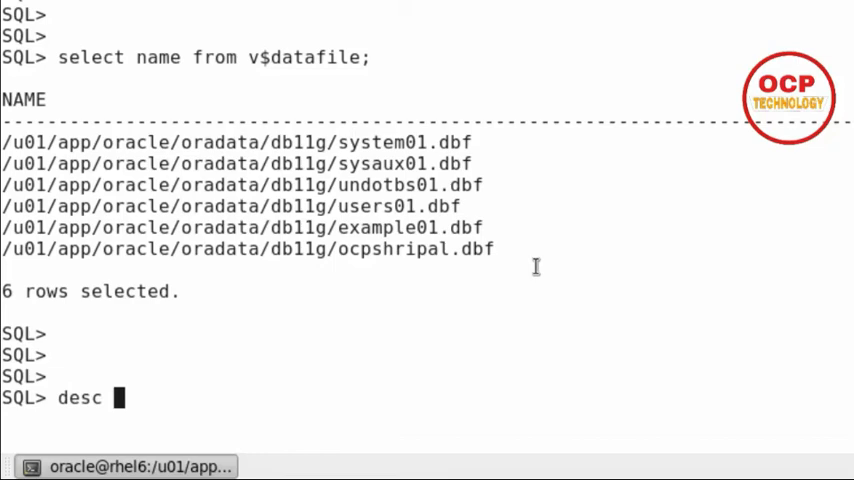
pyautogui.write('dba_data')
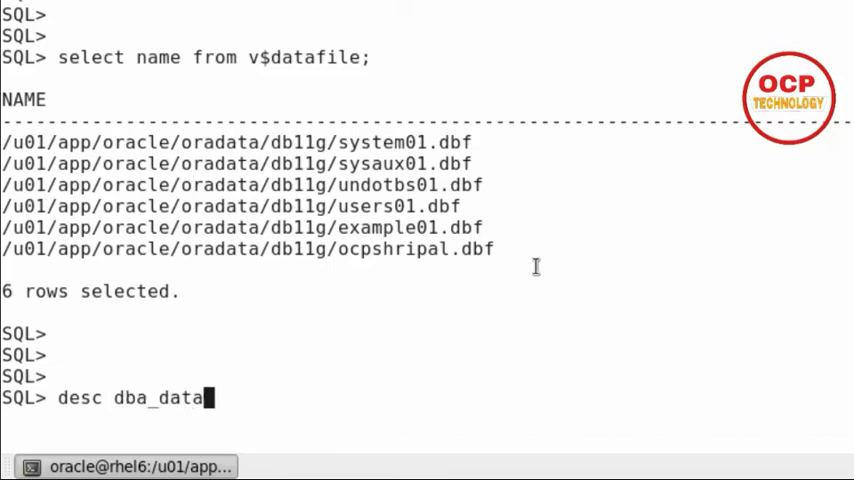
pyautogui.write('_fil')
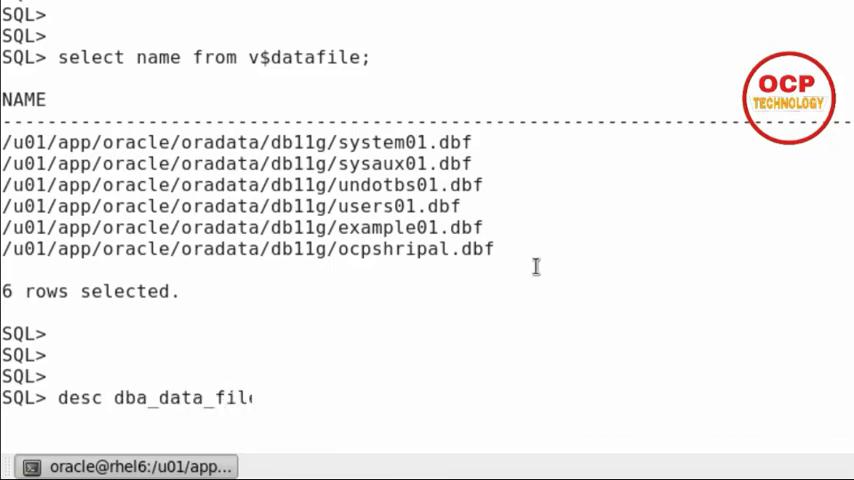
pyautogui.press('Return')
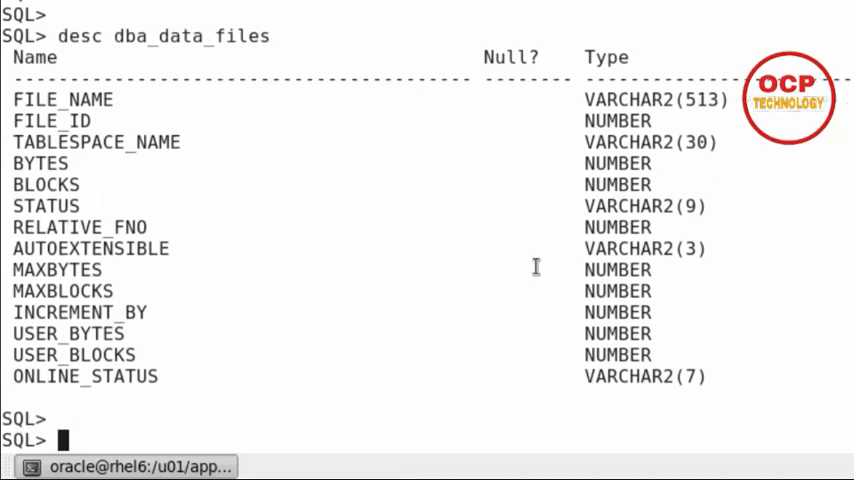
# Query TABLESPACE_NAME and FILE_NAME from dba_data_files, pasting the column name
pyautogui.write('s')
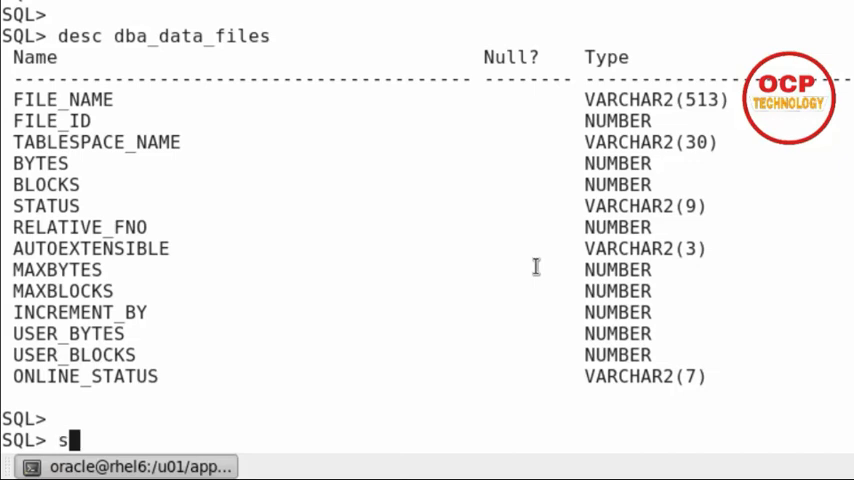
pyautogui.write('elect file')
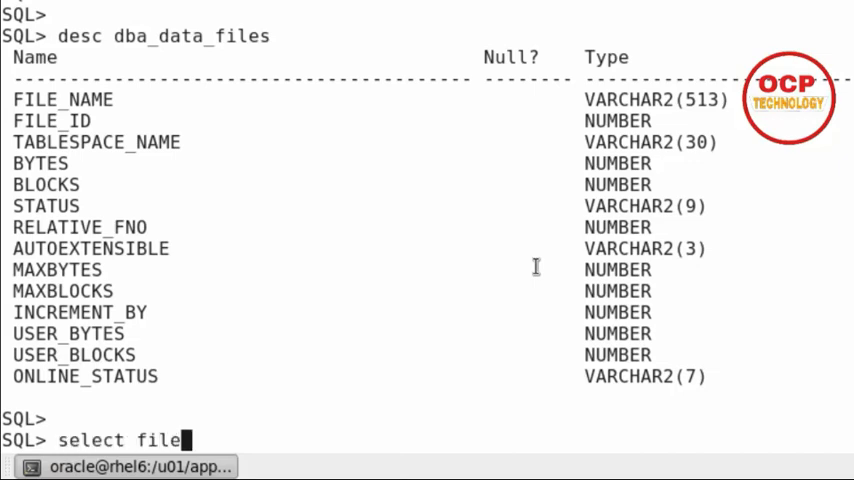
pyautogui.press('BackSpace')
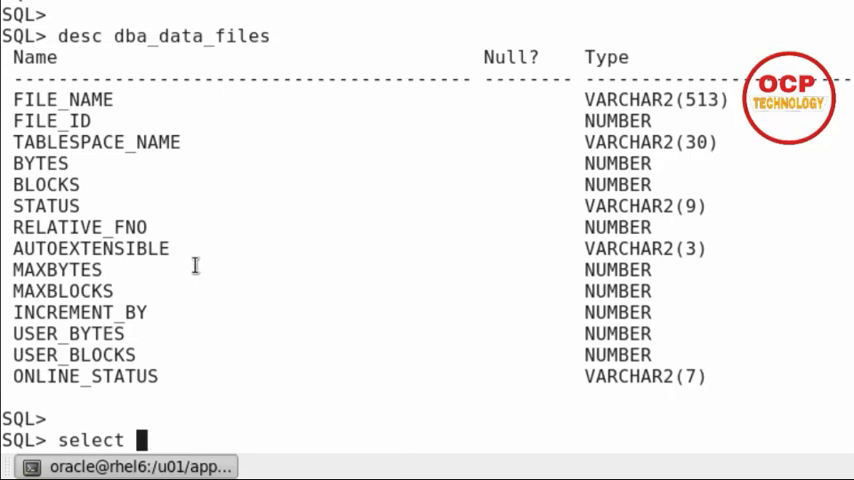
pyautogui.moveTo(18, 144)
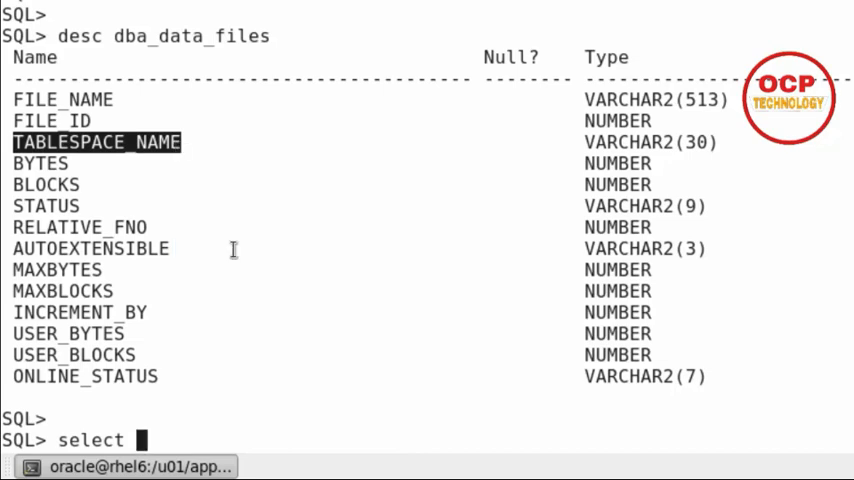
pyautogui.rightClick(234, 250)
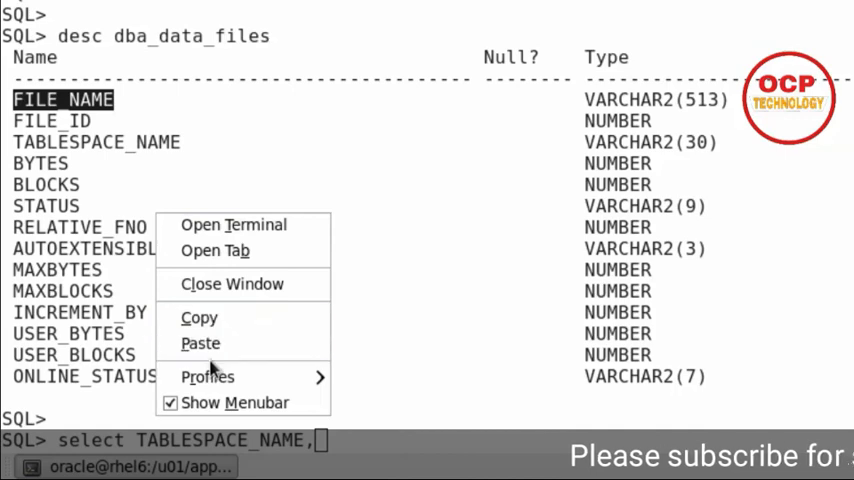
pyautogui.click(200, 344)
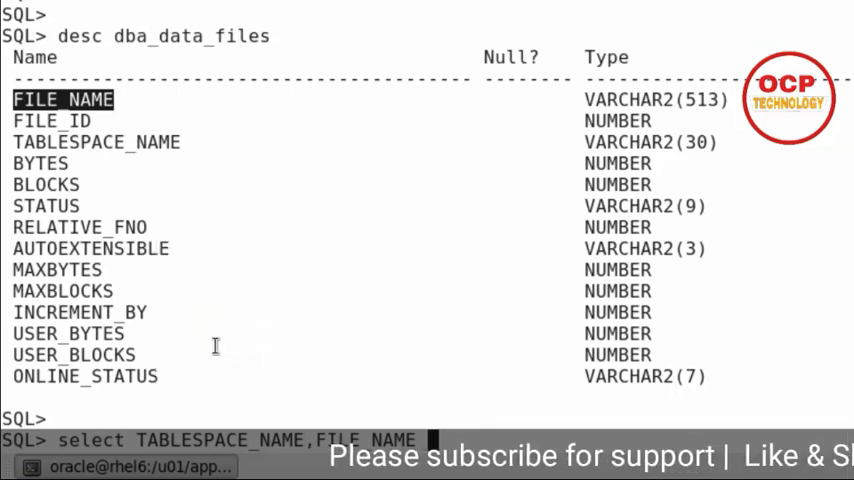
pyautogui.write('from')
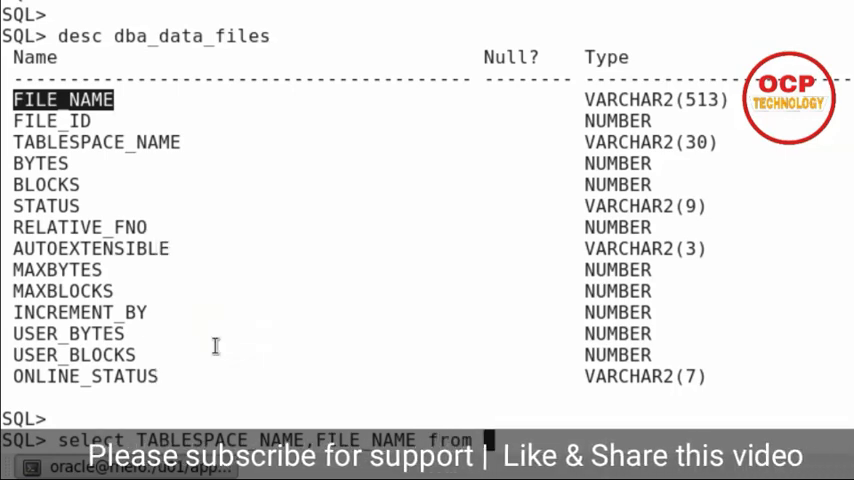
pyautogui.write('dba_data_files')
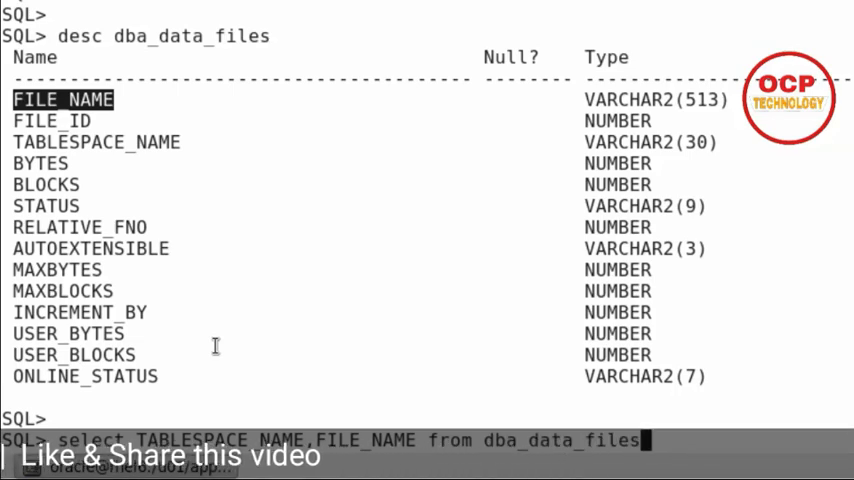
pyautogui.press('Return')
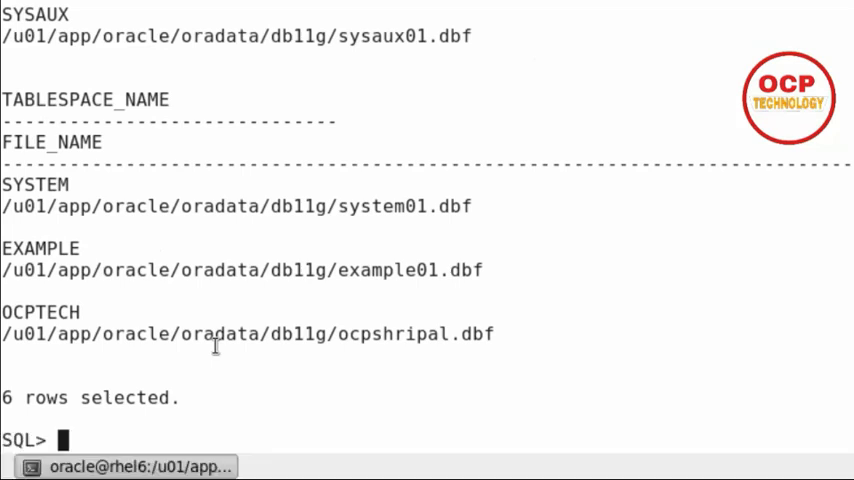
# Set the line size and enter COL file_name FORMAT a66
pyautogui.write('set lin 12')
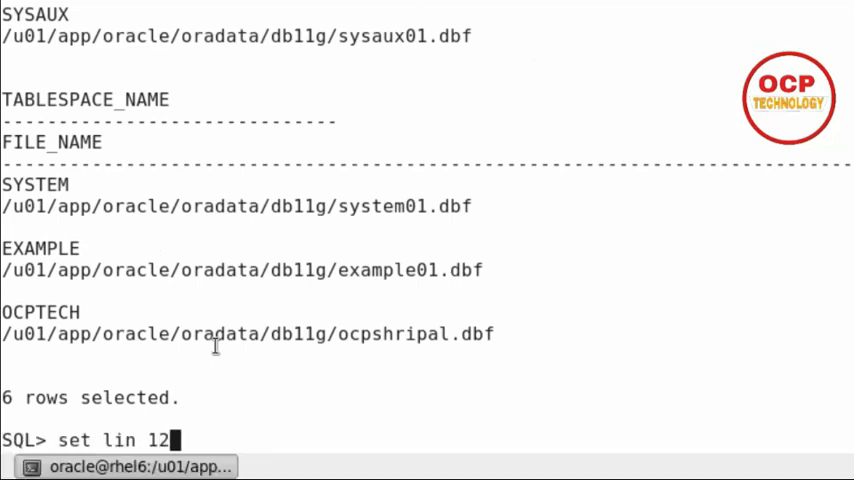
pyautogui.write('col')
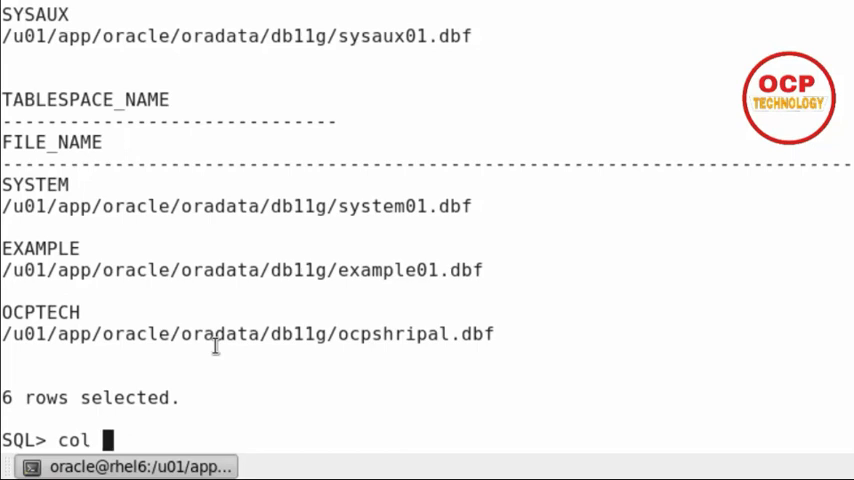
pyautogui.write('file_name format')
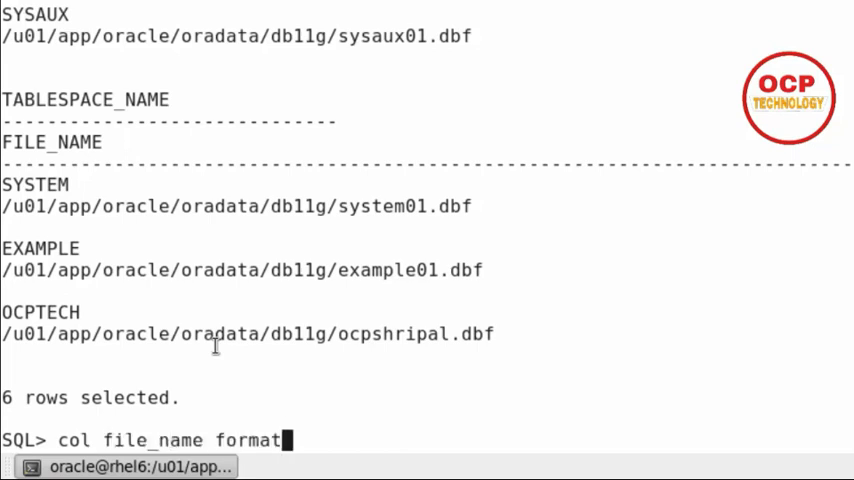
pyautogui.write('a66')
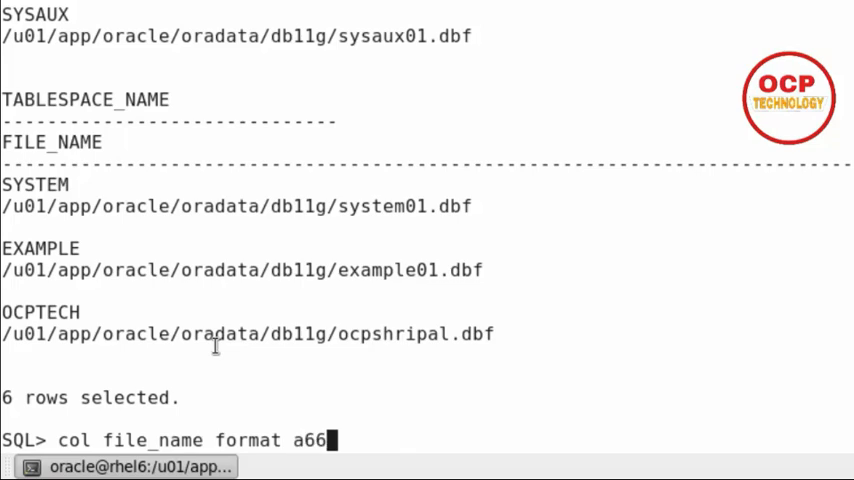